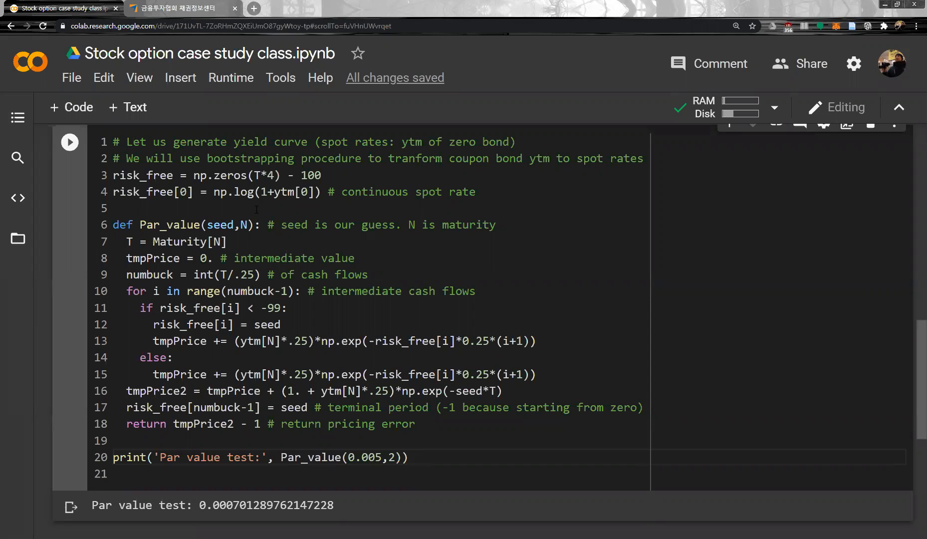
# Add the comment '# Par bond's price is equal to 1' below the print statement
pyautogui.doubleClick(399, 424)
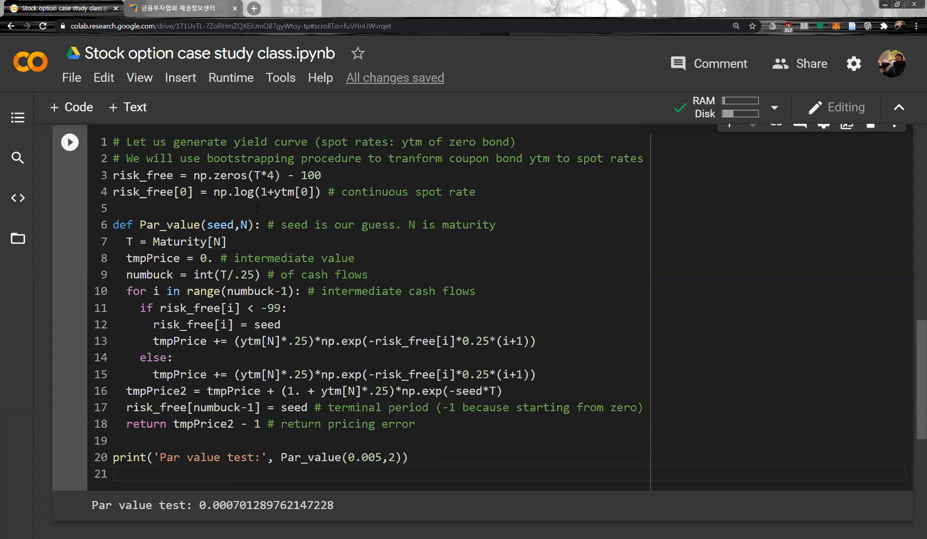
pyautogui.write('#')
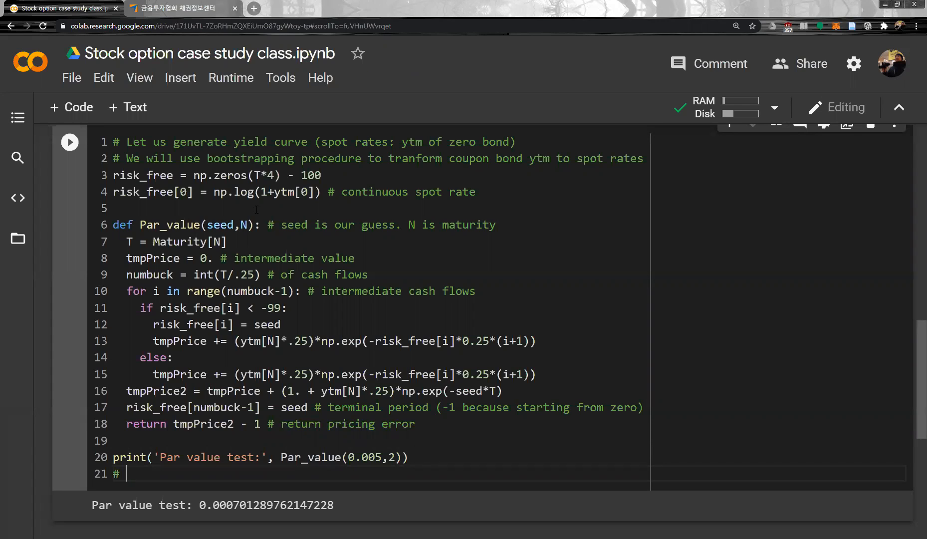
pyautogui.write('Par bond')
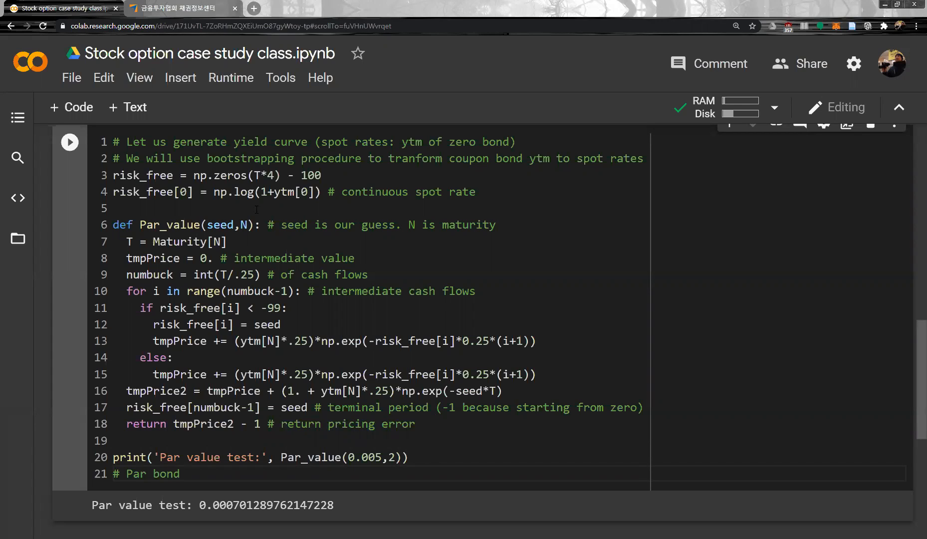
pyautogui.write("'s price is")
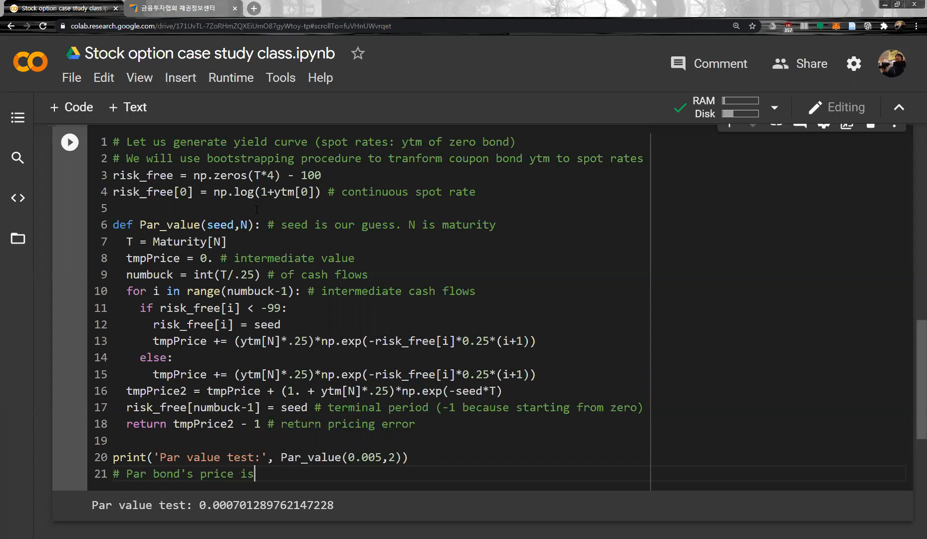
pyautogui.write('equal to its par value')
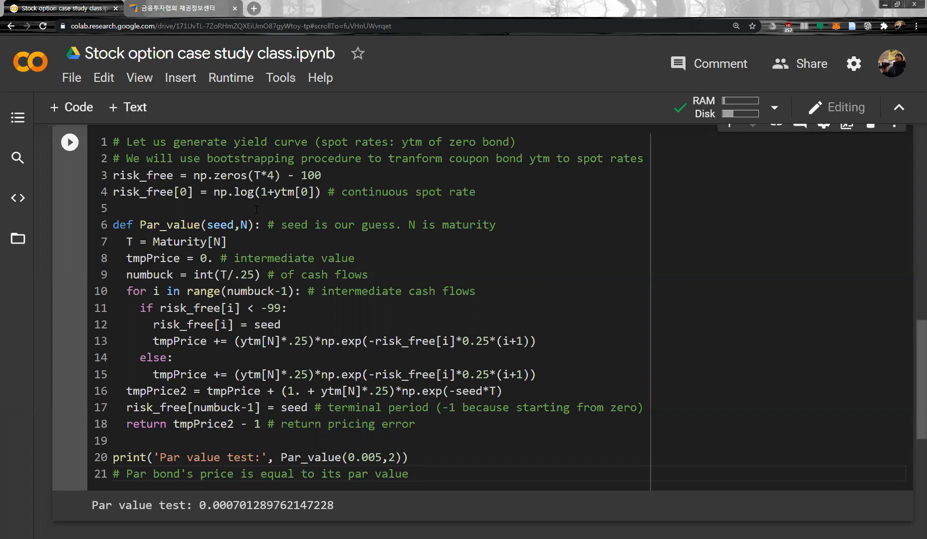
pyautogui.write('()')
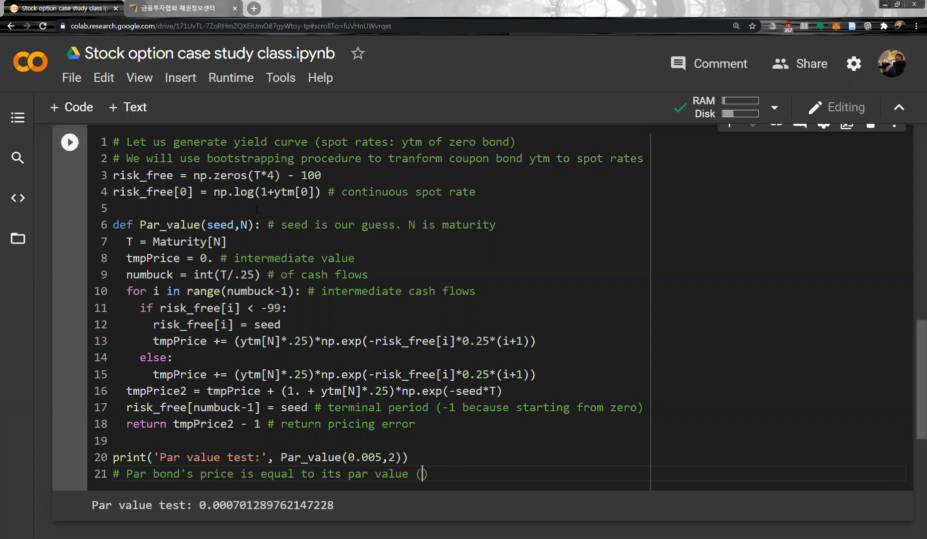
pyautogui.press('Backspace')
pyautogui.write('which is 1 here.')
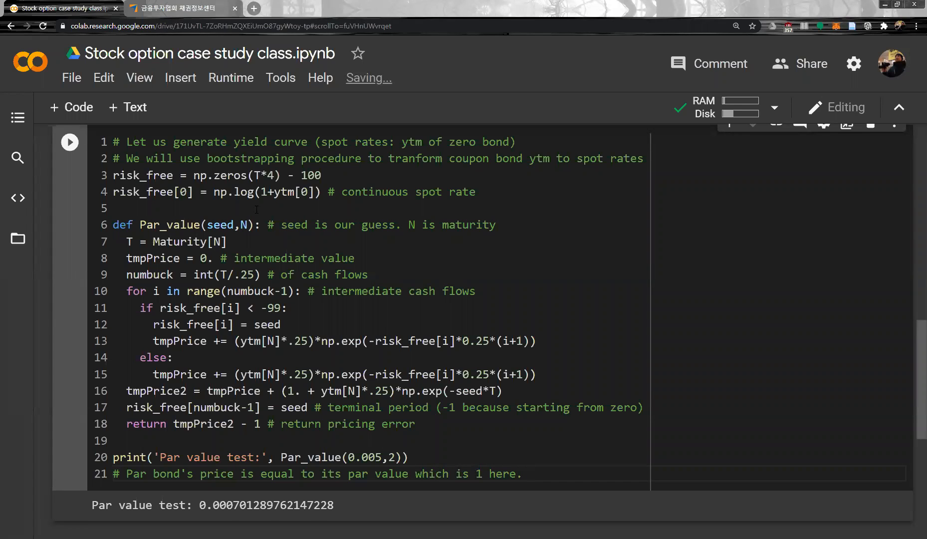
# Add a second comment: to generate par value, manufacture a par bond that pays ytm
pyautogui.write('#')
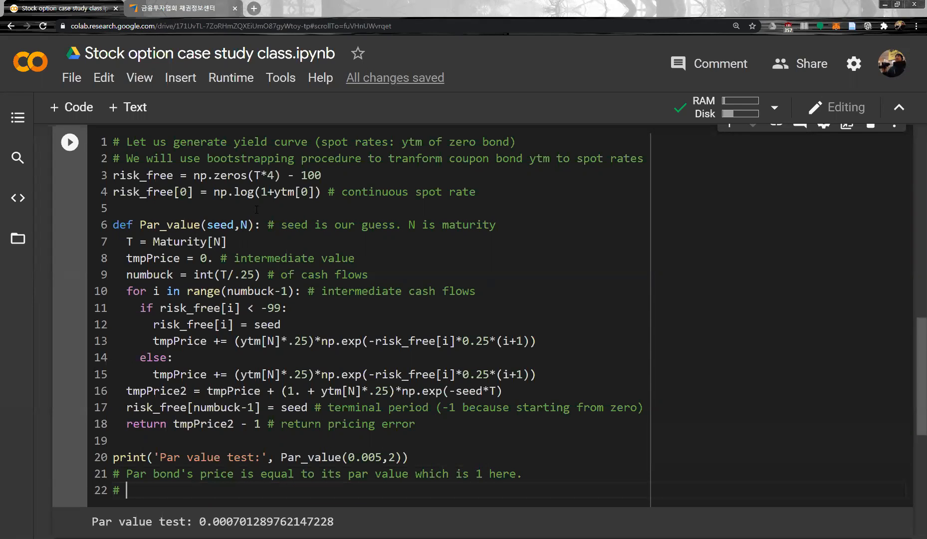
pyautogui.write('To gen')
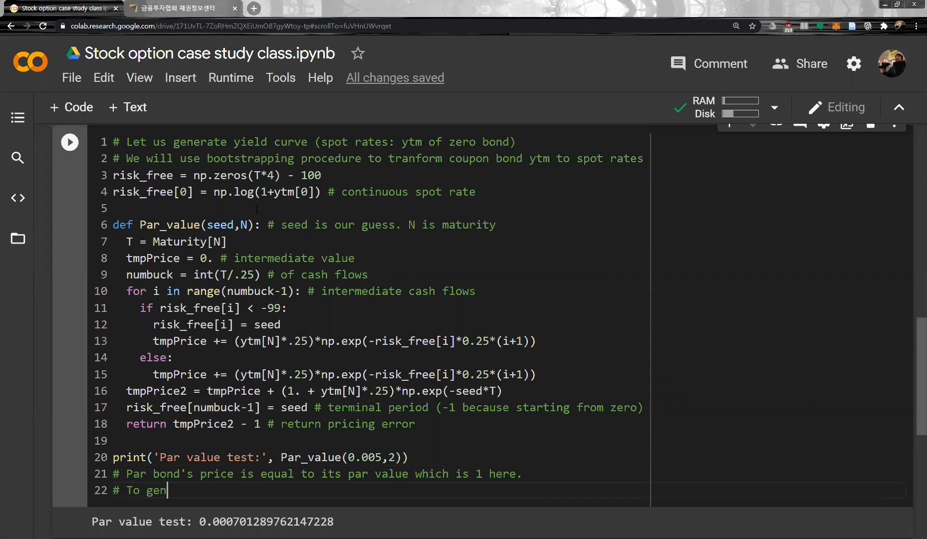
pyautogui.write('erate par val')
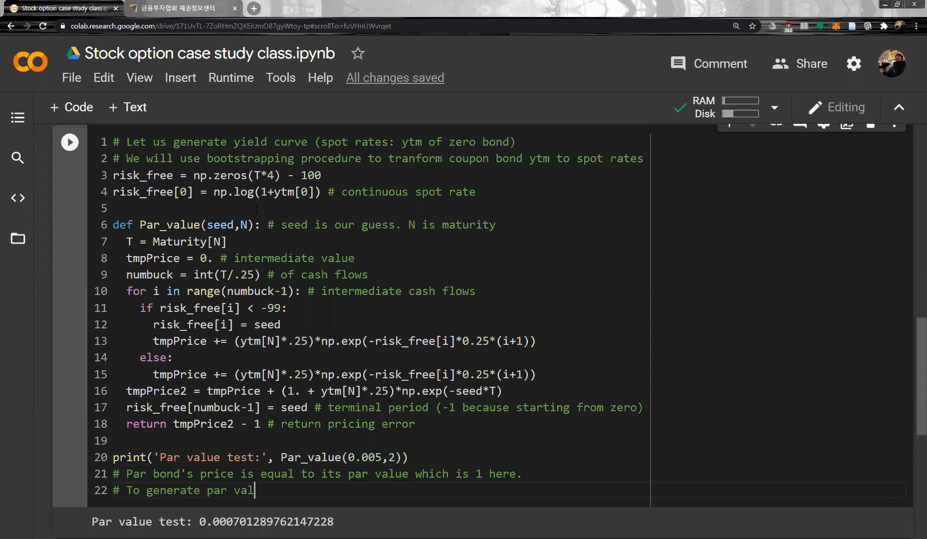
pyautogui.write('ue, we can simply make a coupon bond')
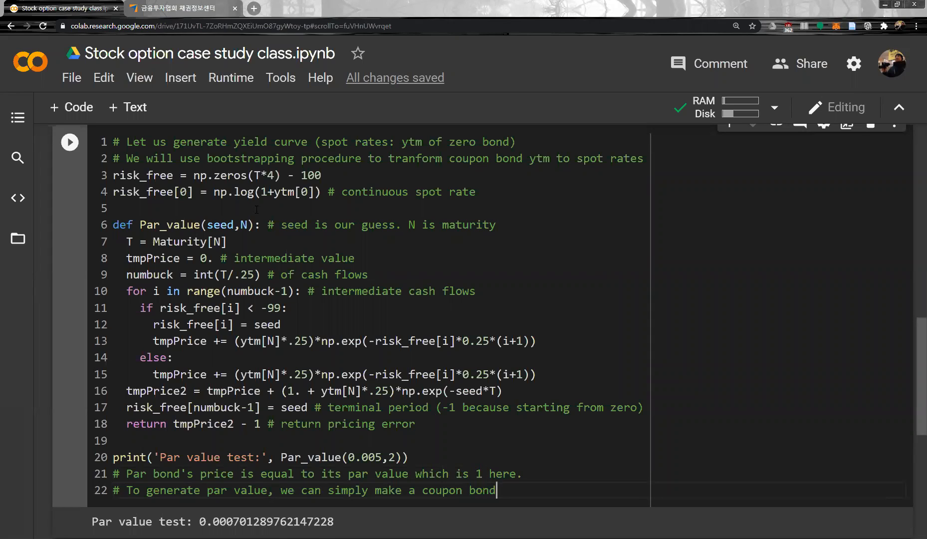
pyautogui.write('which')
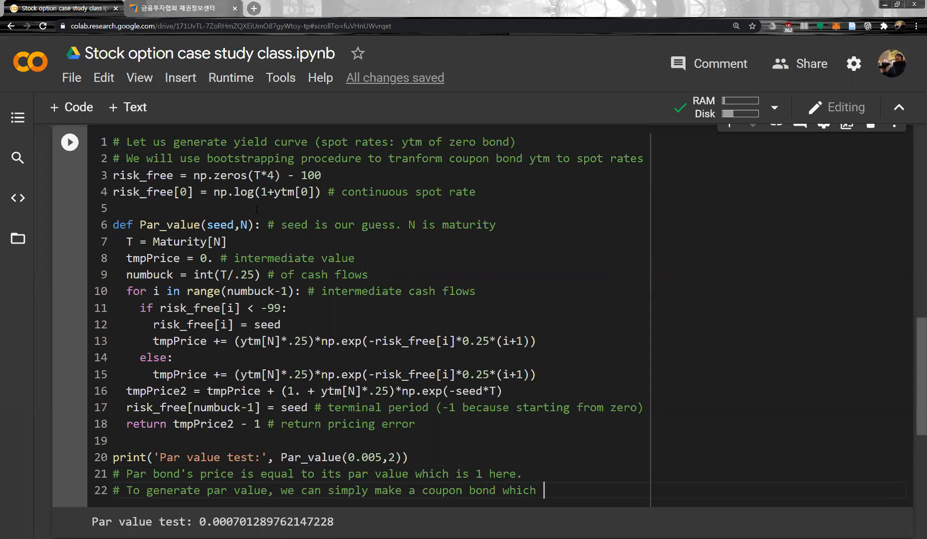
pyautogui.write('that')
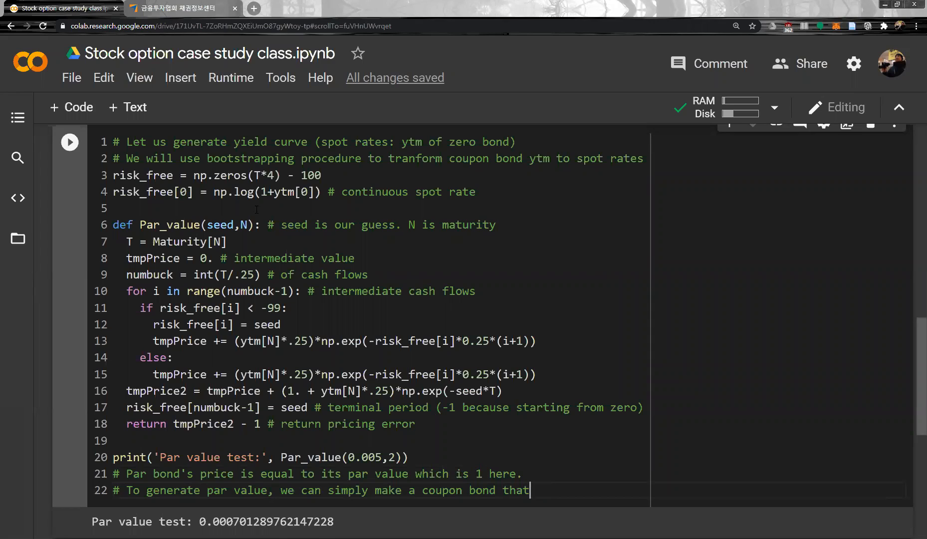
pyautogui.write('pays y')
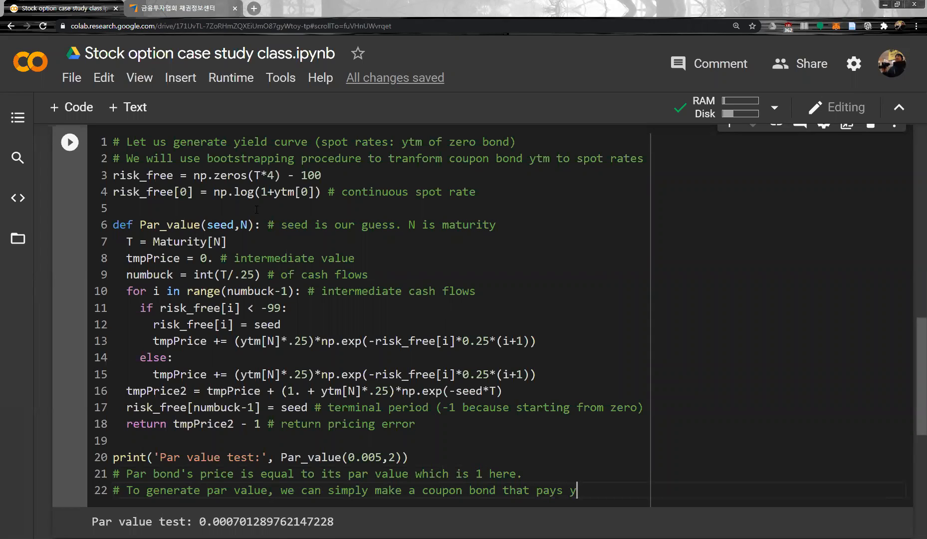
pyautogui.write('tm.')
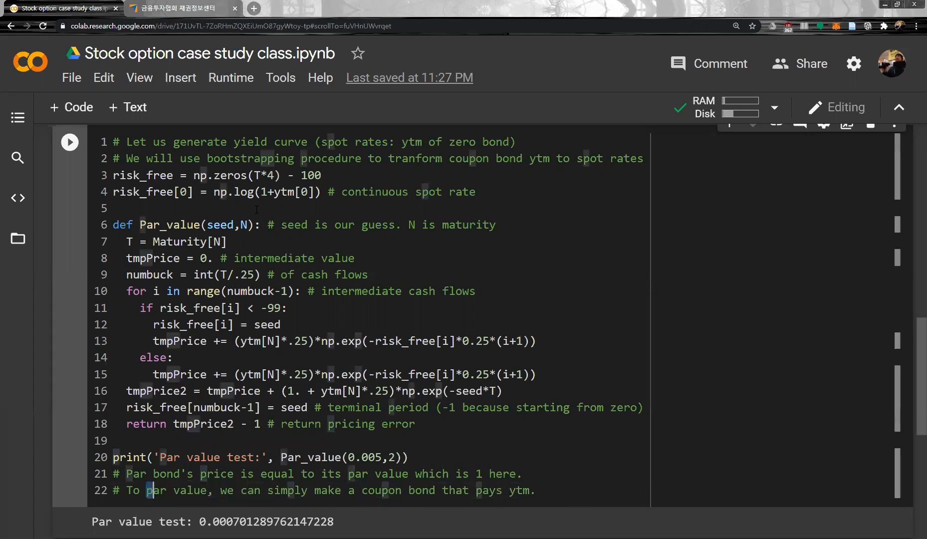
pyautogui.write('man')
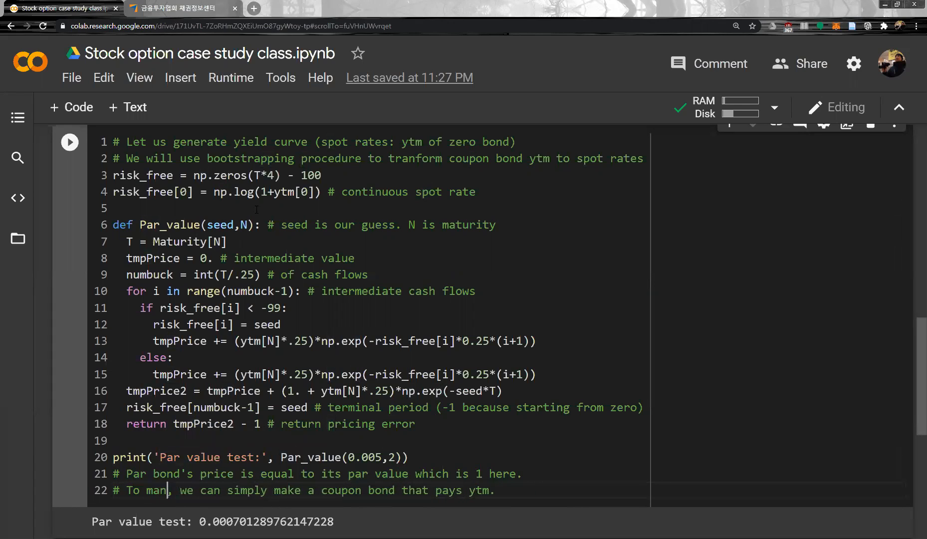
pyautogui.write('ufacture')
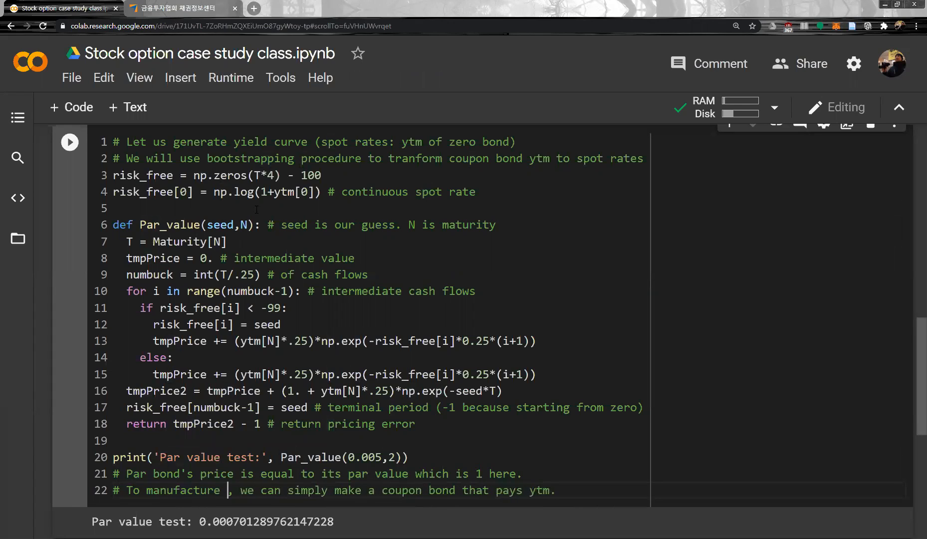
pyautogui.write('a par bond')
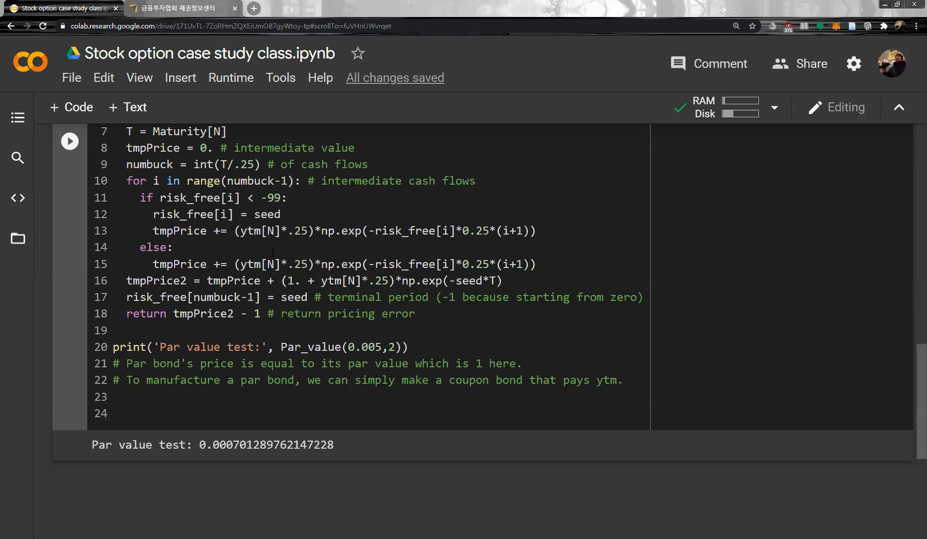
# Create the zero-rate array with zerorates = ytm*0. and start a new line
pyautogui.write('zero')
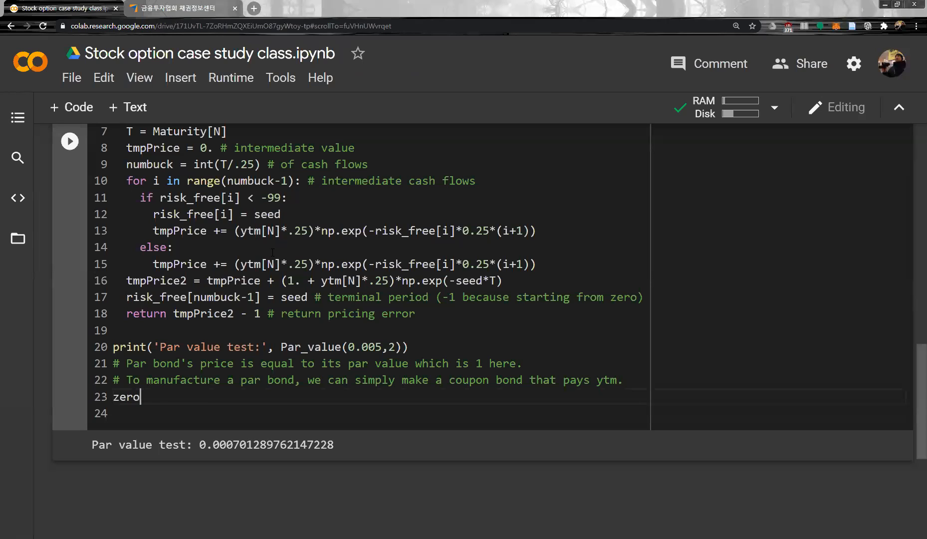
pyautogui.write('rates')
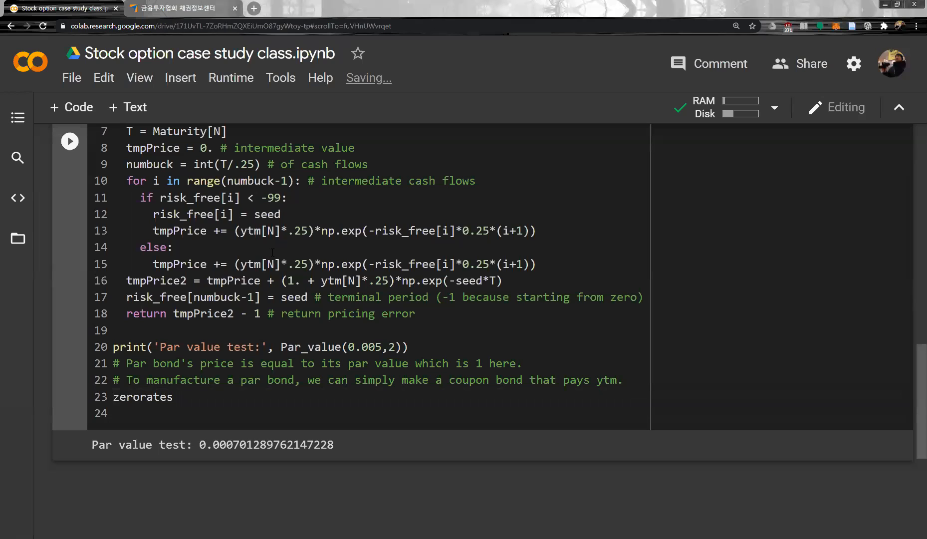
pyautogui.write('=')
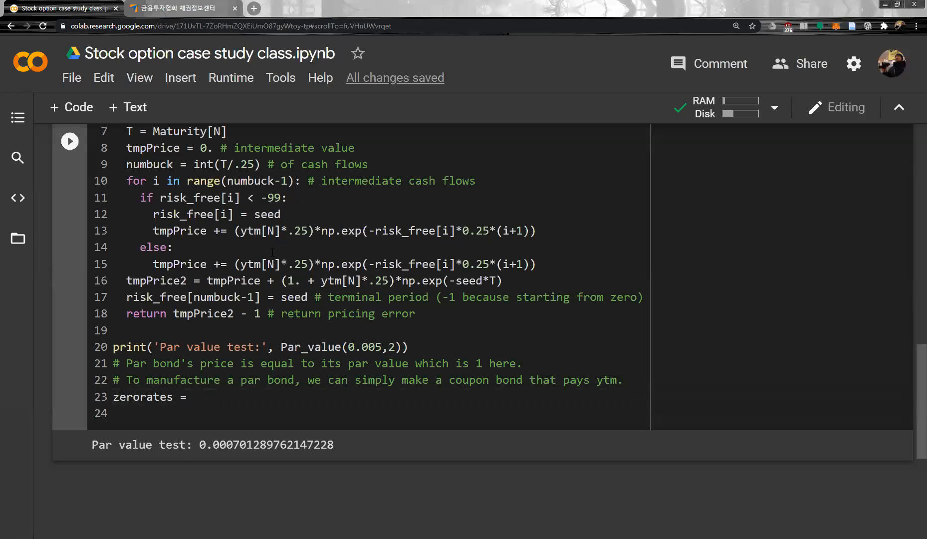
pyautogui.write('ytm')
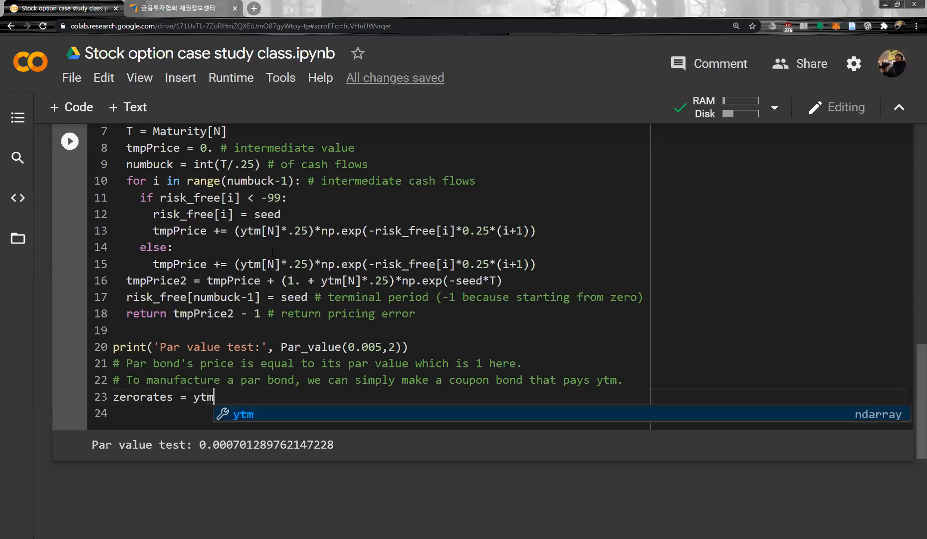
pyautogui.write('*0.')
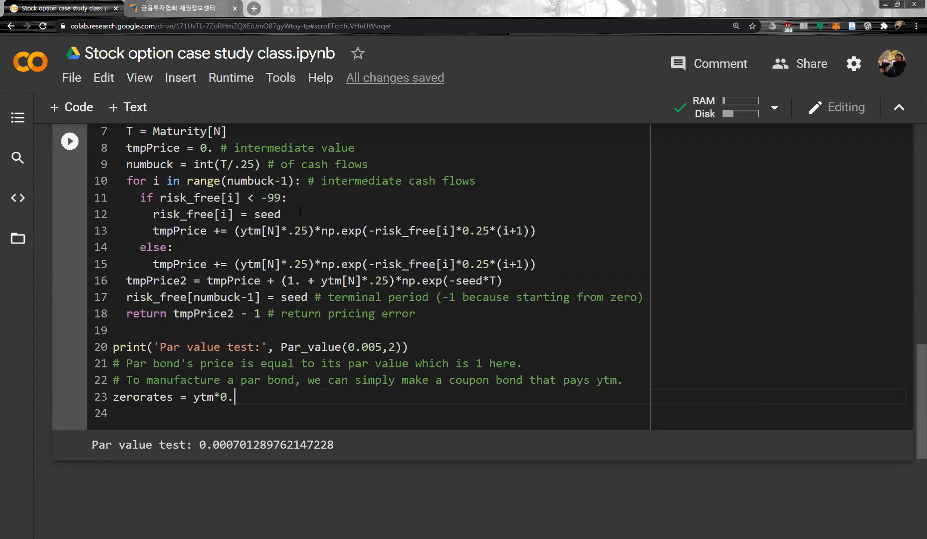
pyautogui.press('enter')
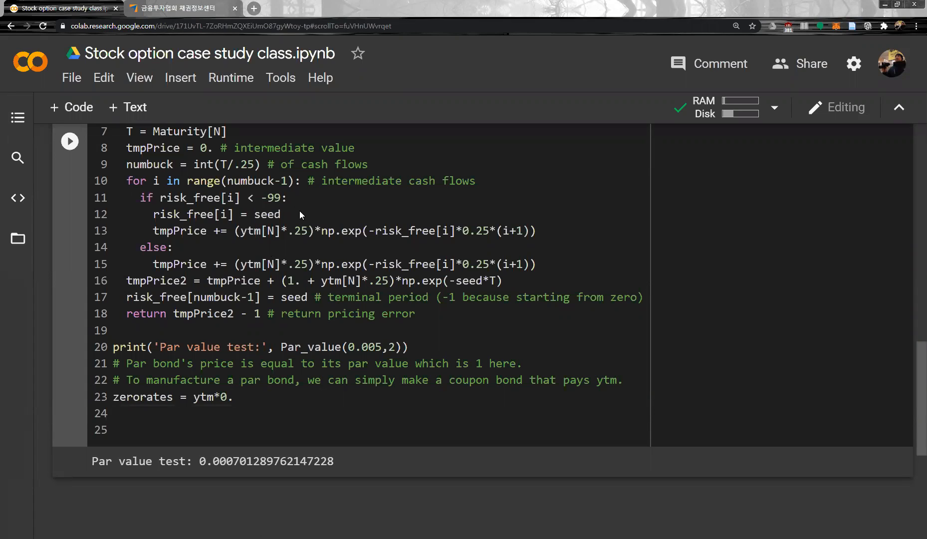
# Set the first entry with zerorates[0] = risk_free[0]
pyautogui.write('ze')
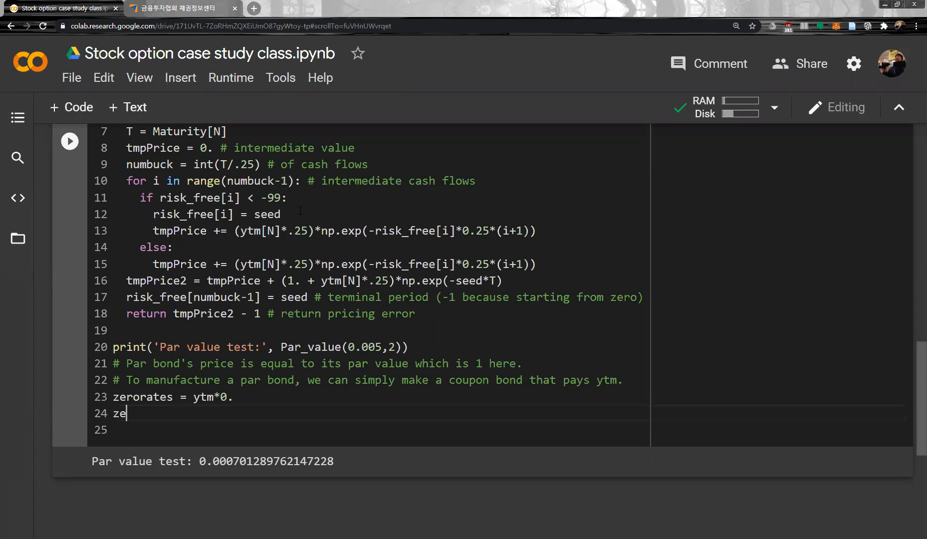
pyautogui.write('rorates')
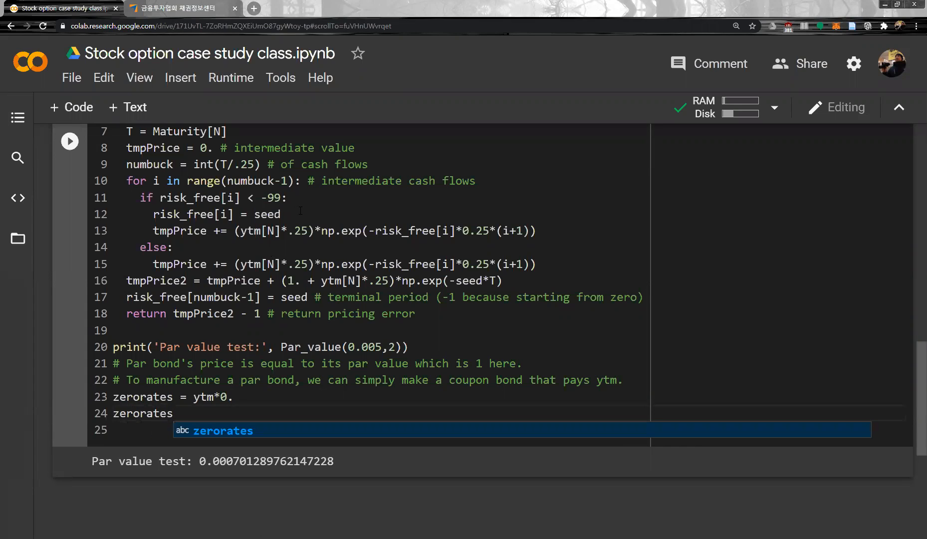
pyautogui.write('[0]')
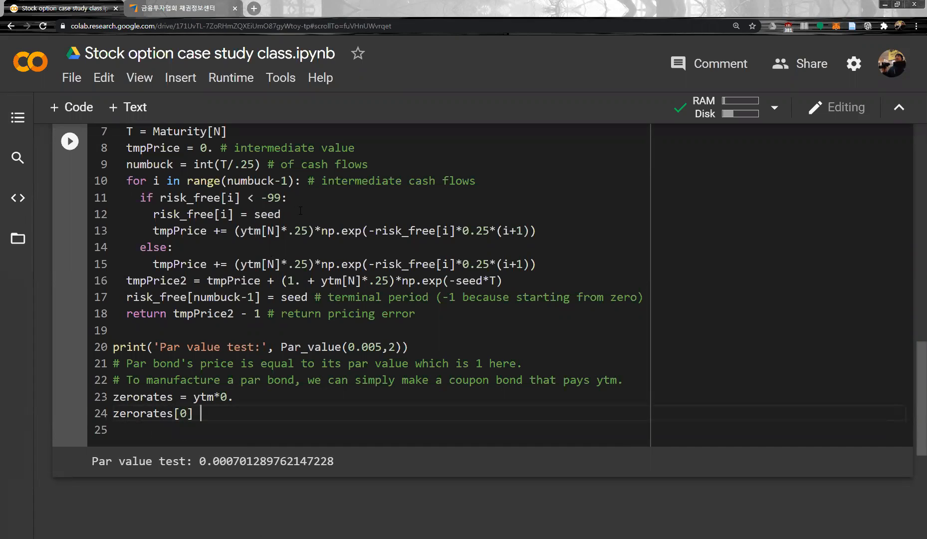
pyautogui.write('= ri')
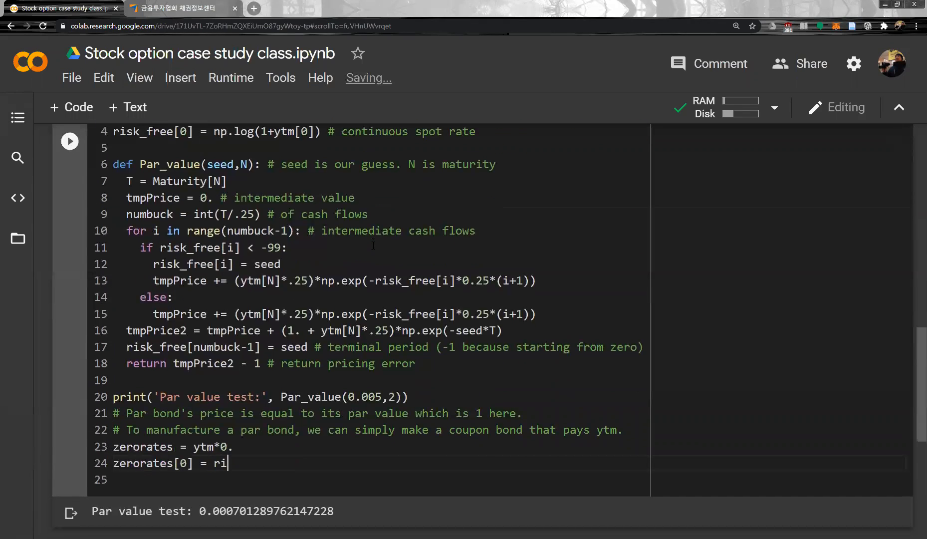
pyautogui.write('sk_frr')
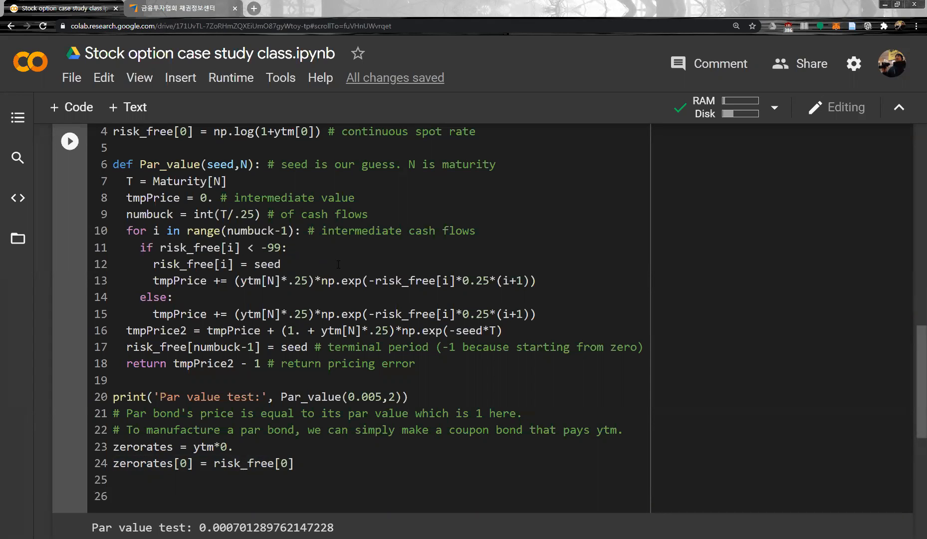
# Start a for loop over range(1, len(ytm)) that assigns each zerorate[i]
pyautogui.write('for i')
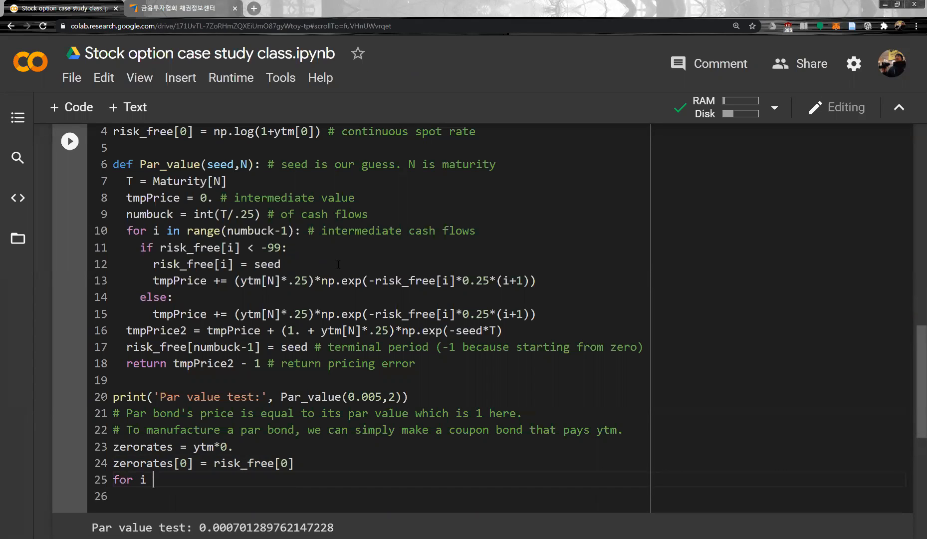
pyautogui.write('in range(')
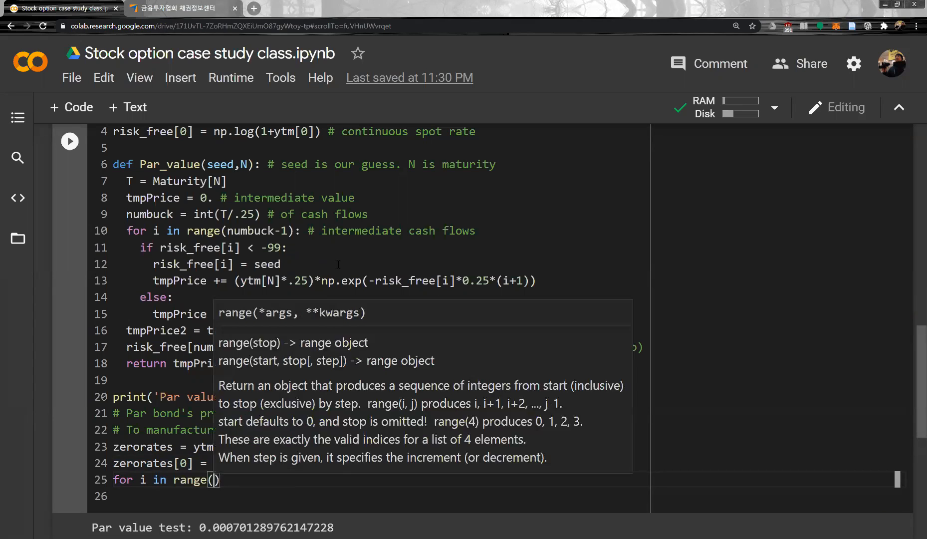
pyautogui.write('1,len(ytm')
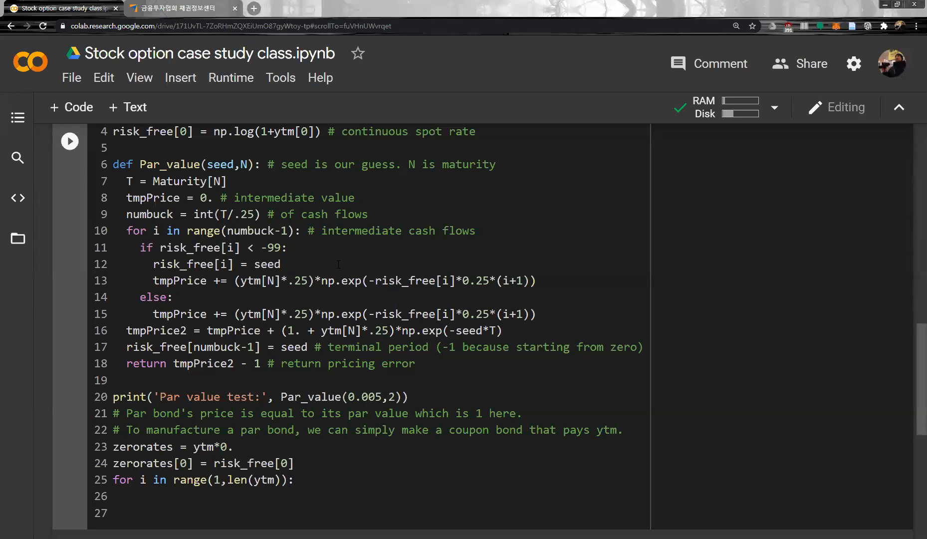
pyautogui.write('zerorate[i] = optimize')
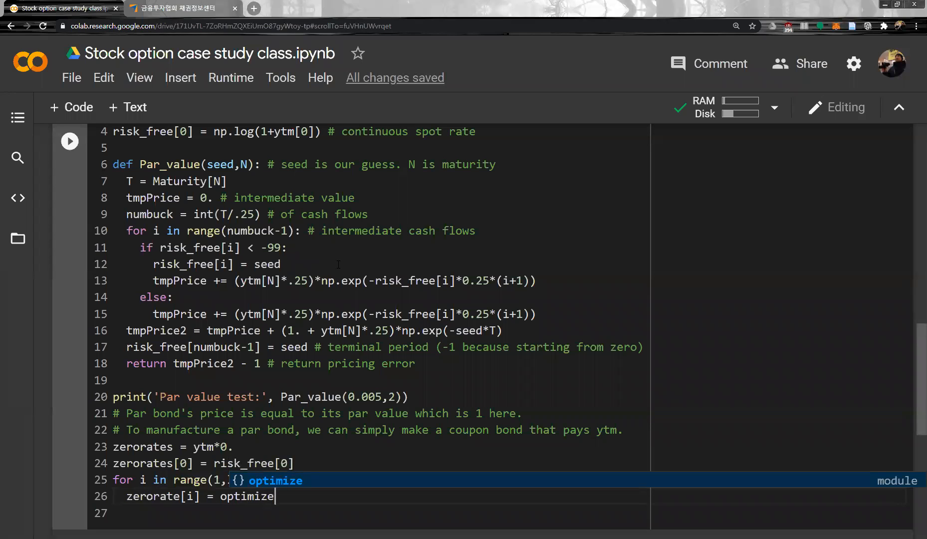
pyautogui.write('.')
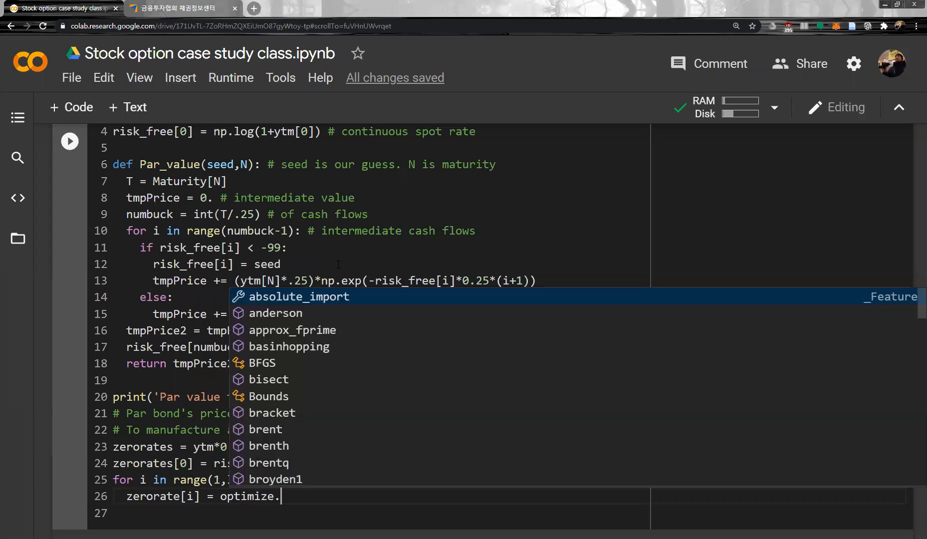
# Solve with optimize.newton(Par_value, zerorate[i-1], args=i) and run the cell
pyautogui.press('Escape')
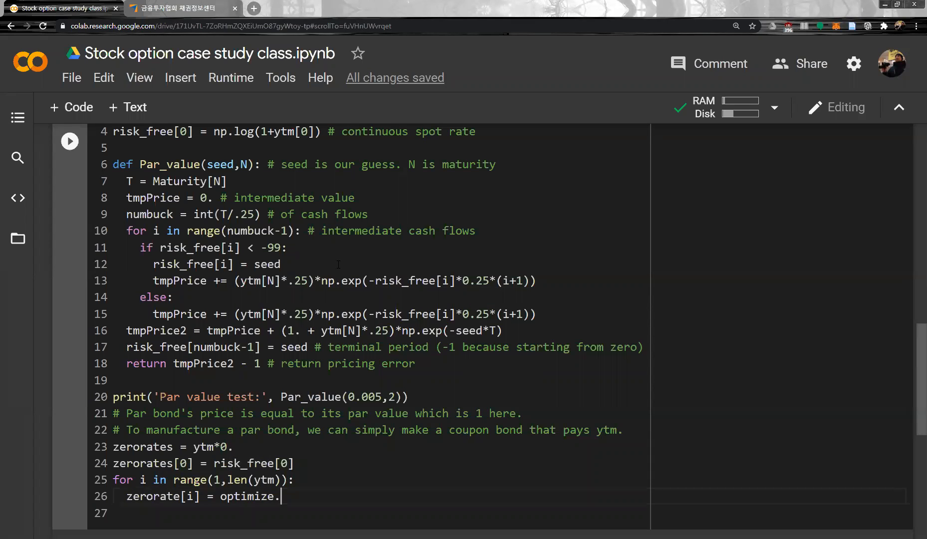
pyautogui.write('newton(')
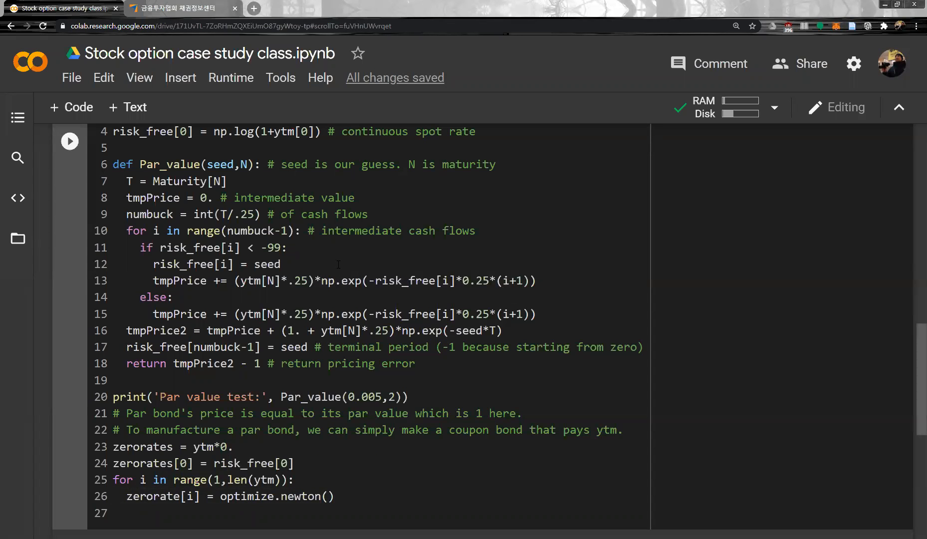
pyautogui.write('Par_value,')
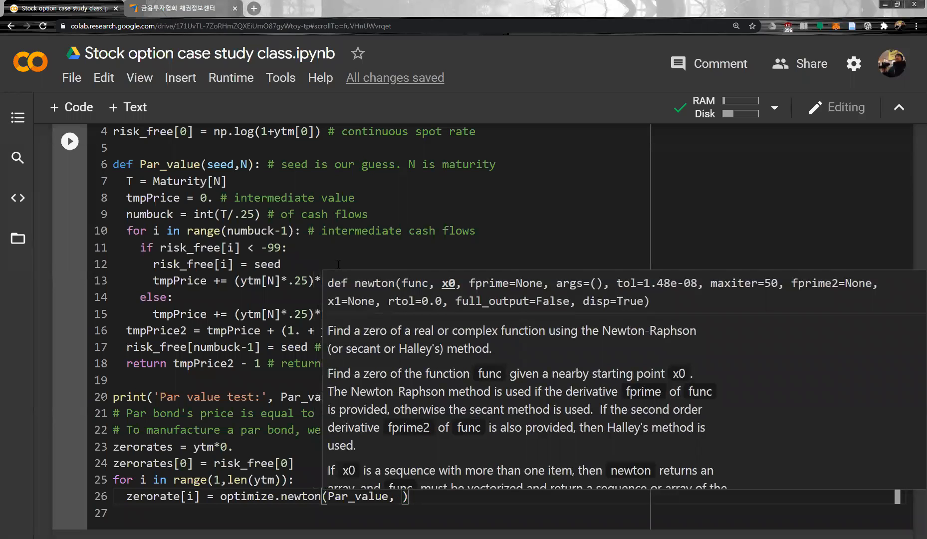
pyautogui.doubleClick(163, 496)
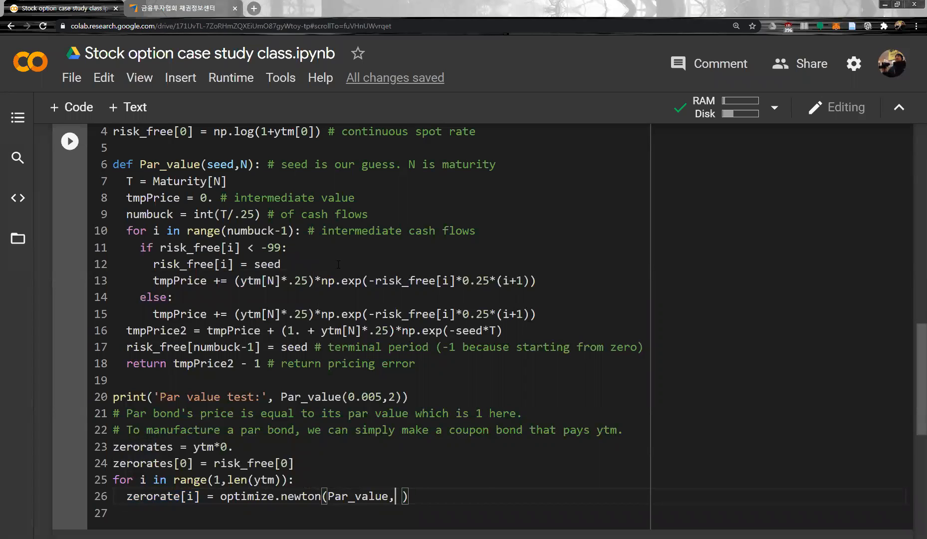
pyautogui.write('zerorate[i]')
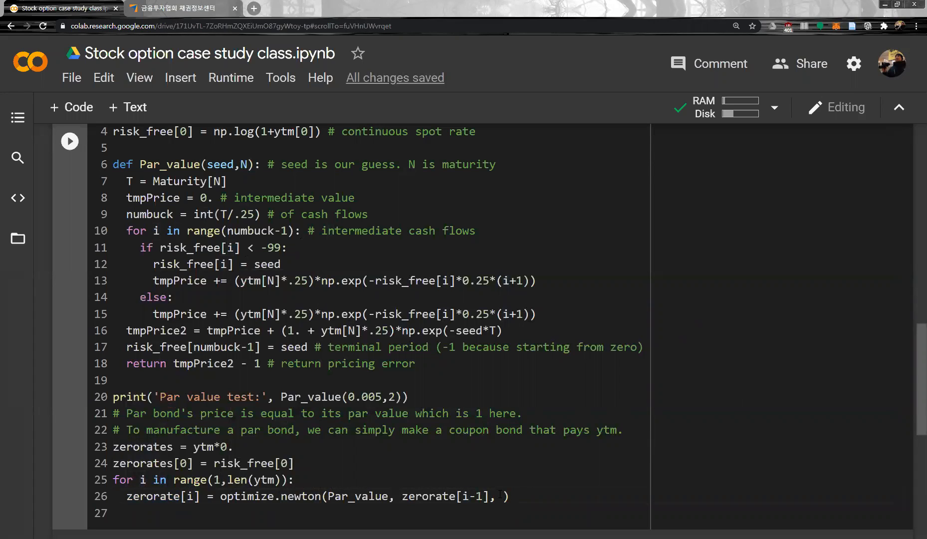
pyautogui.write('args=')
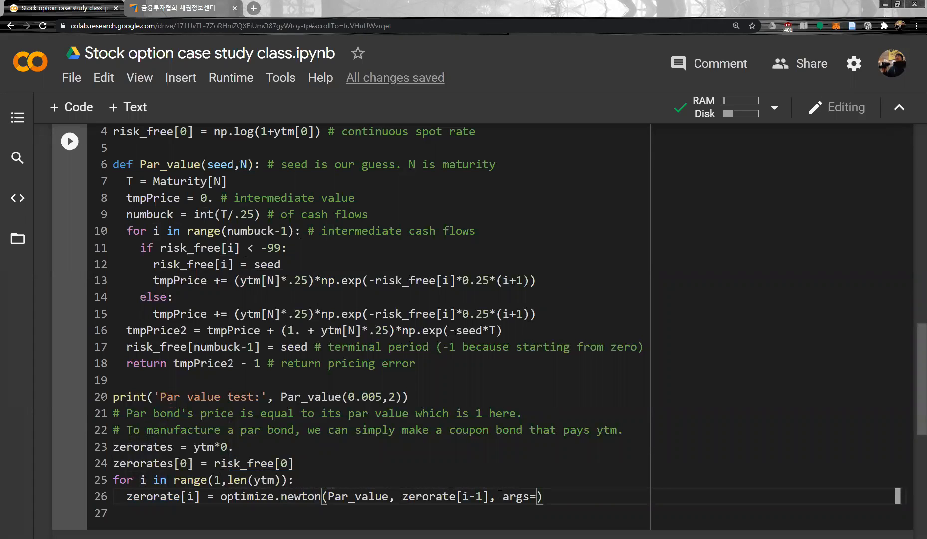
pyautogui.write('(')
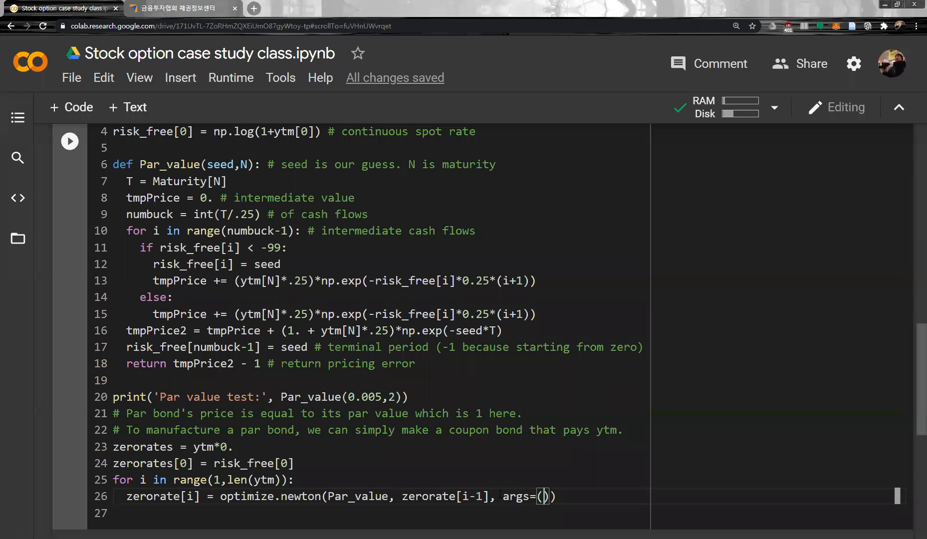
pyautogui.write('i')
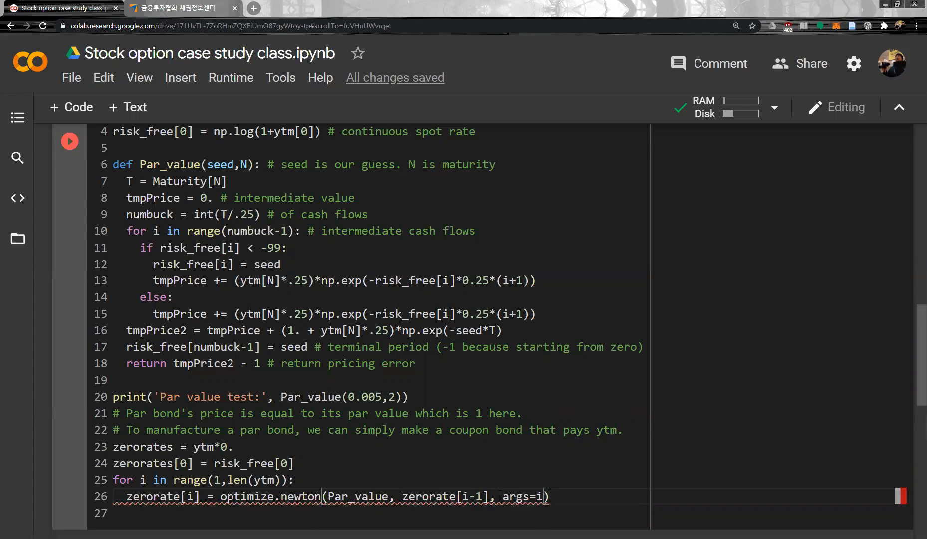
pyautogui.click(70, 141)
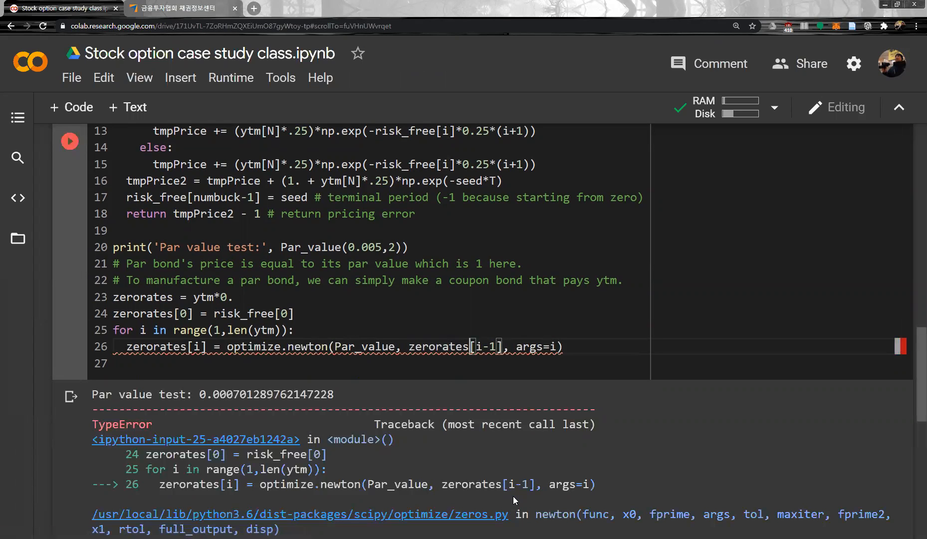
# Pass args as the tuple (i,), re-run without the TypeError, and begin a print line
pyautogui.scroll(-3)
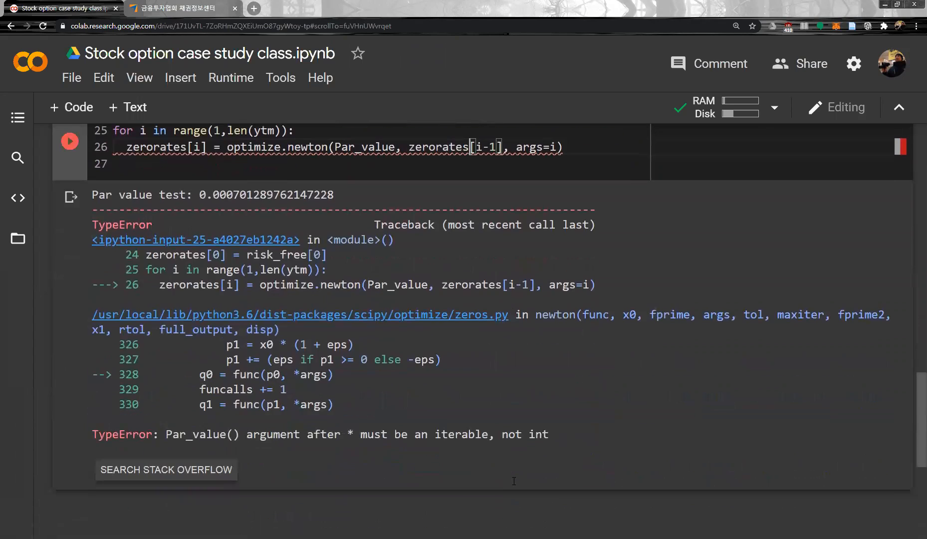
pyautogui.moveTo(513, 481)
pyautogui.write('(')
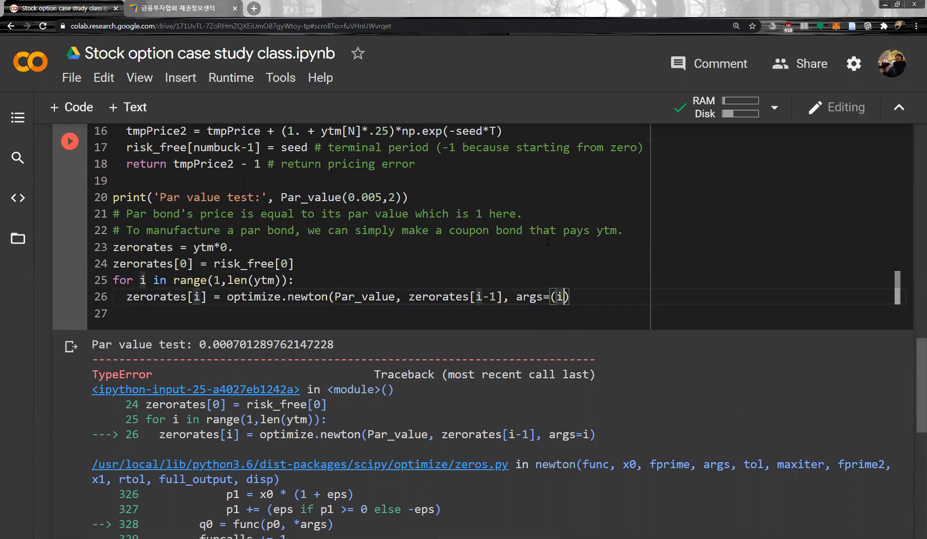
pyautogui.write(',)')
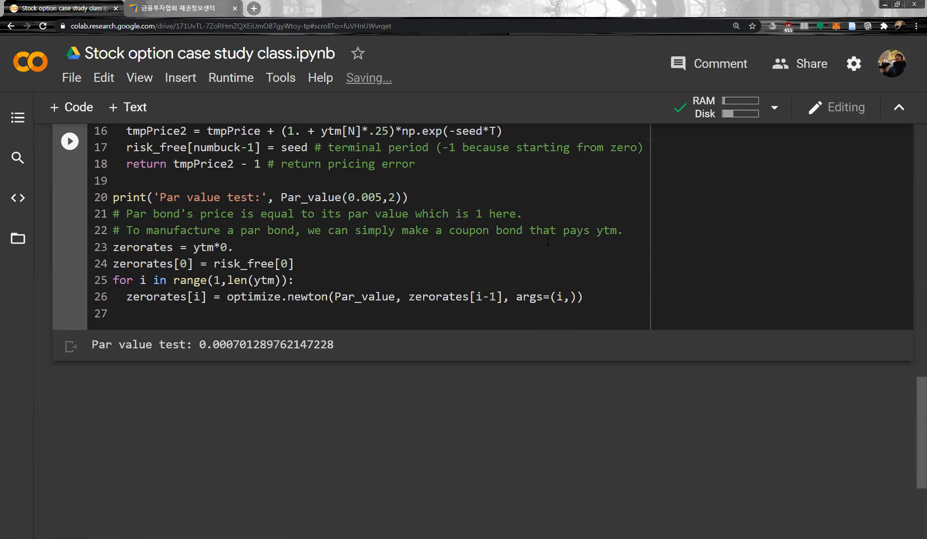
pyautogui.write('print(risk)')
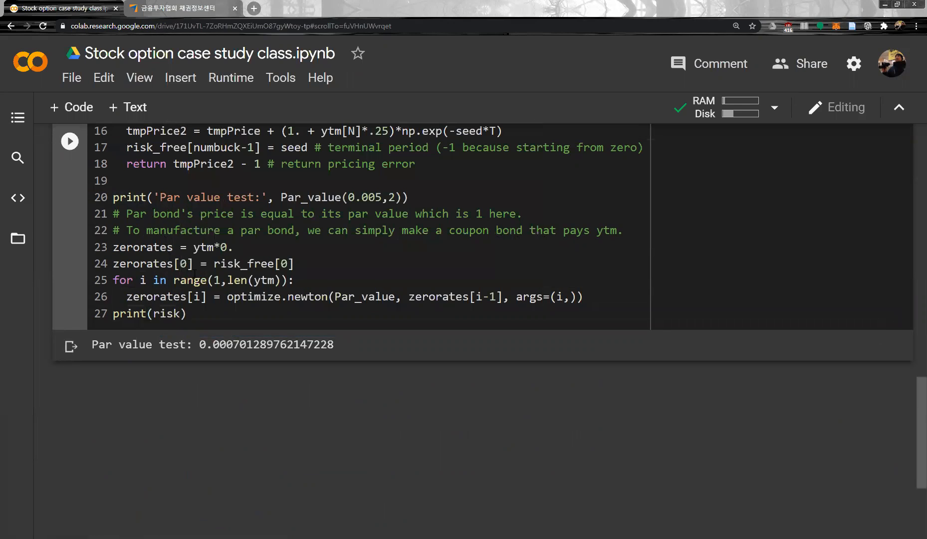
# Add print(risk_free) and print(zerorates), then begin replacing zerorates with a tabulate call
pyautogui.click(126, 313)
pyautogui.write('_free')
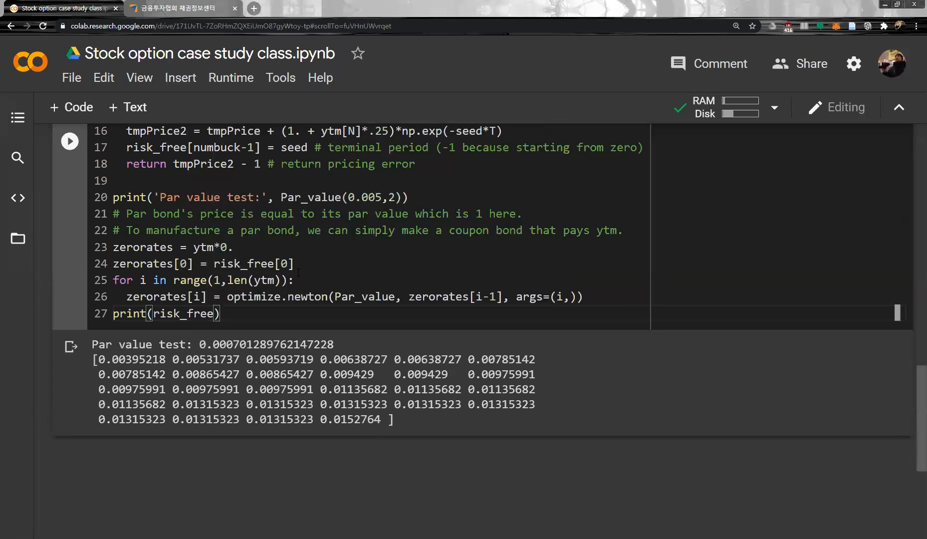
pyautogui.press('enter')
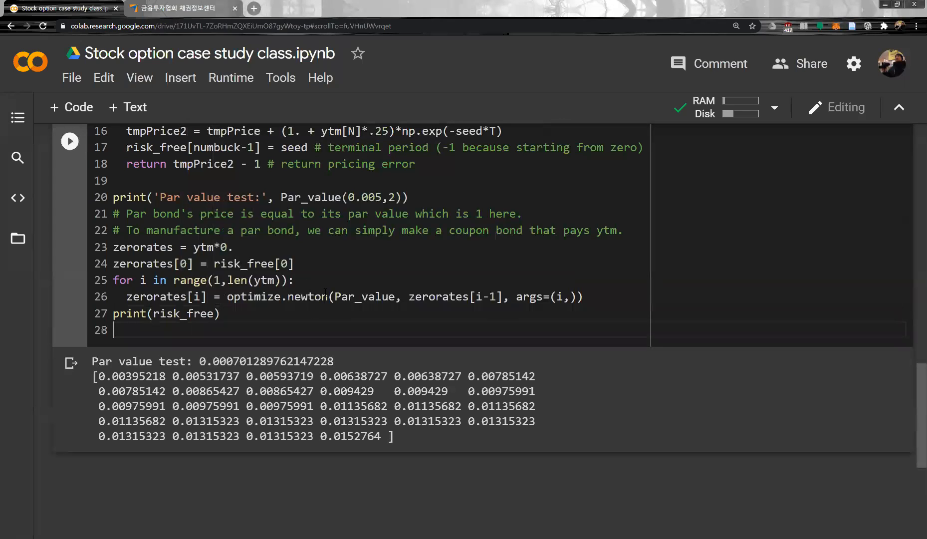
pyautogui.write('print(')
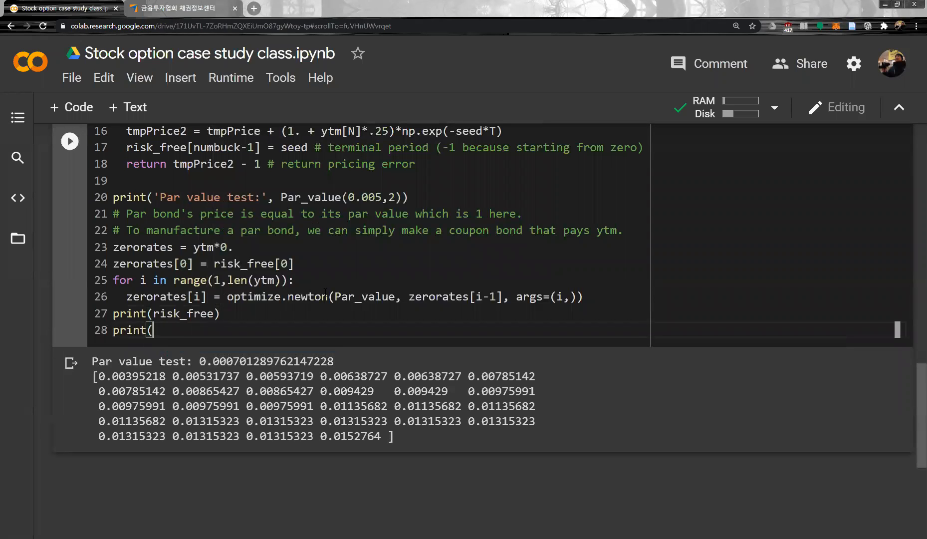
pyautogui.write('zerorates')
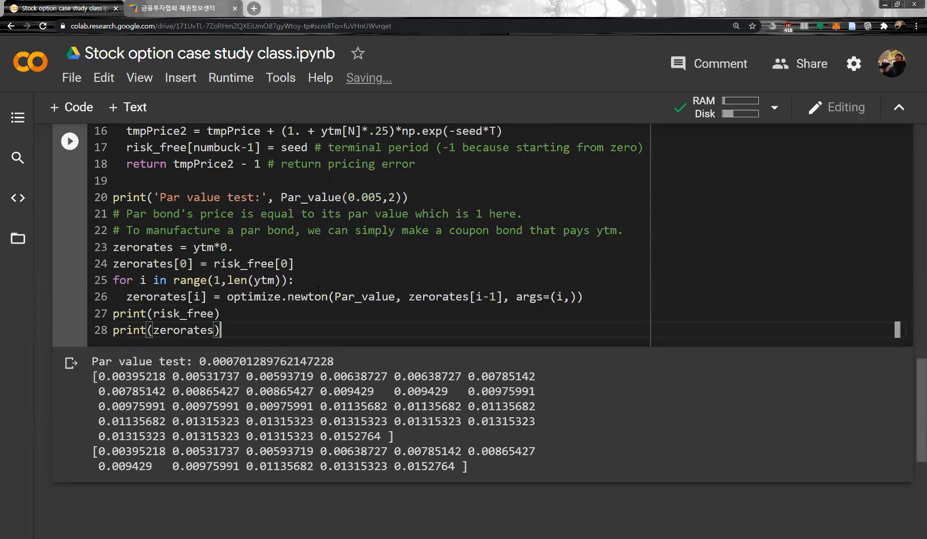
pyautogui.tripleClick(165, 330)
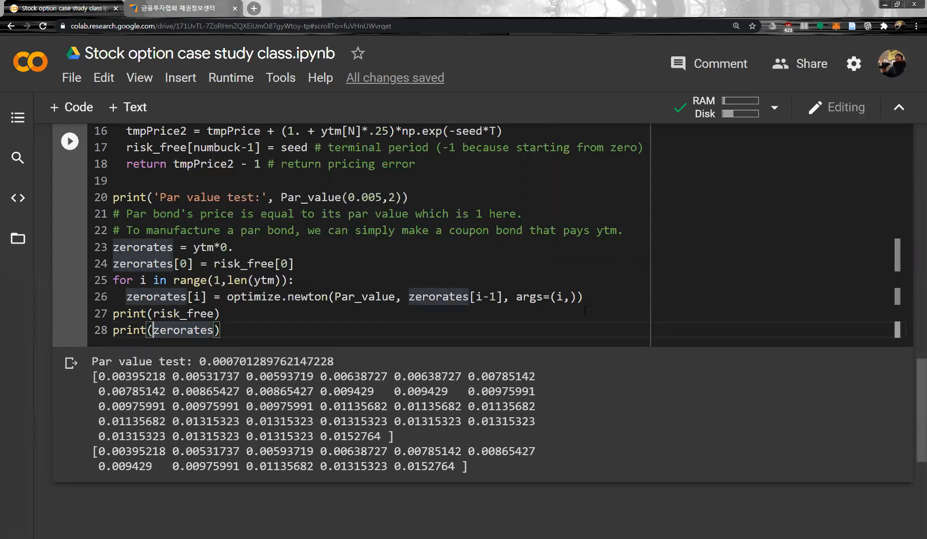
pyautogui.write('tabulate(zip(ytm,')
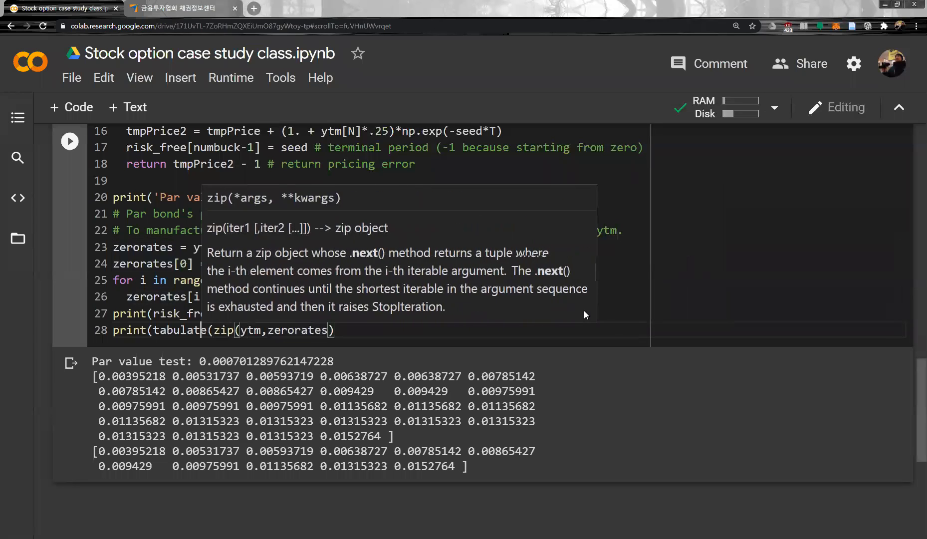
# Print tabulate(list(zip(ytm, zerorates)), headers='keys') and run the cell to show the table
pyautogui.write('list')
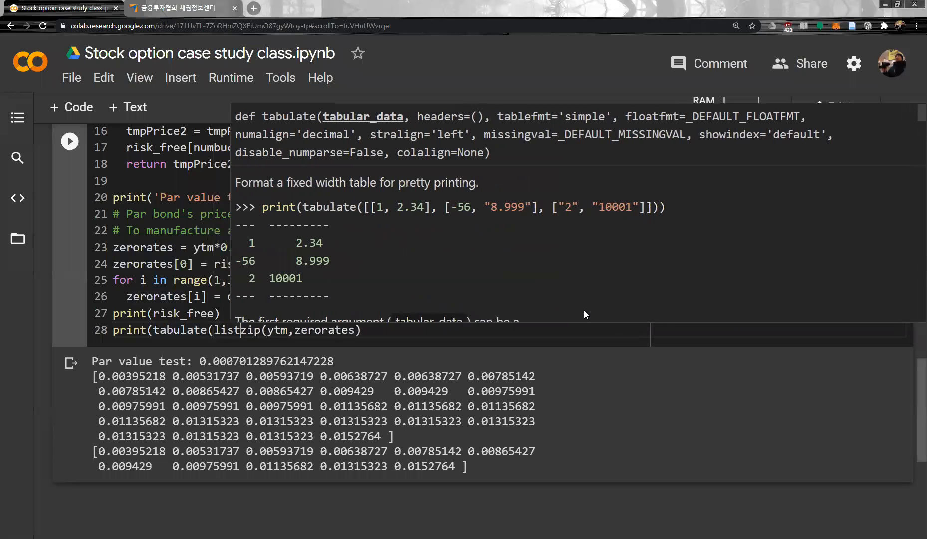
pyautogui.write('(')
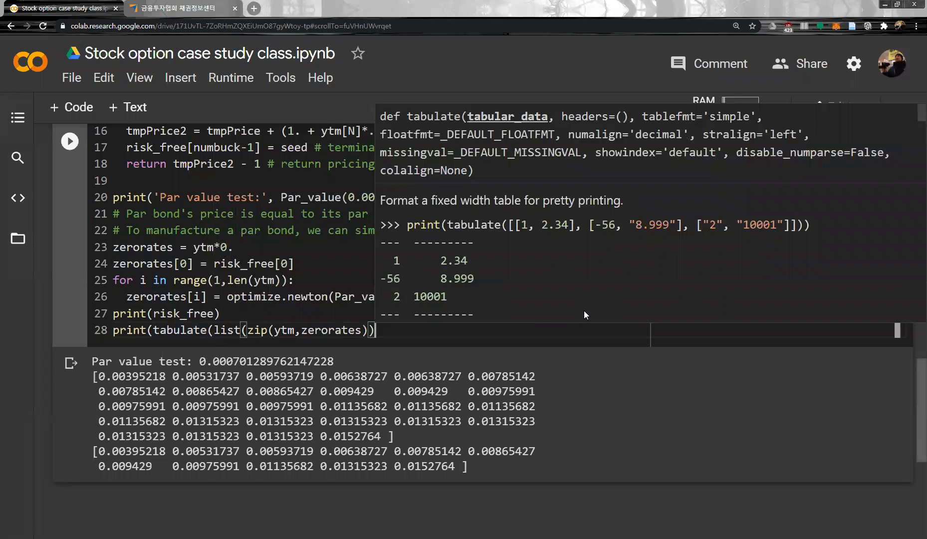
pyautogui.write(',ke')
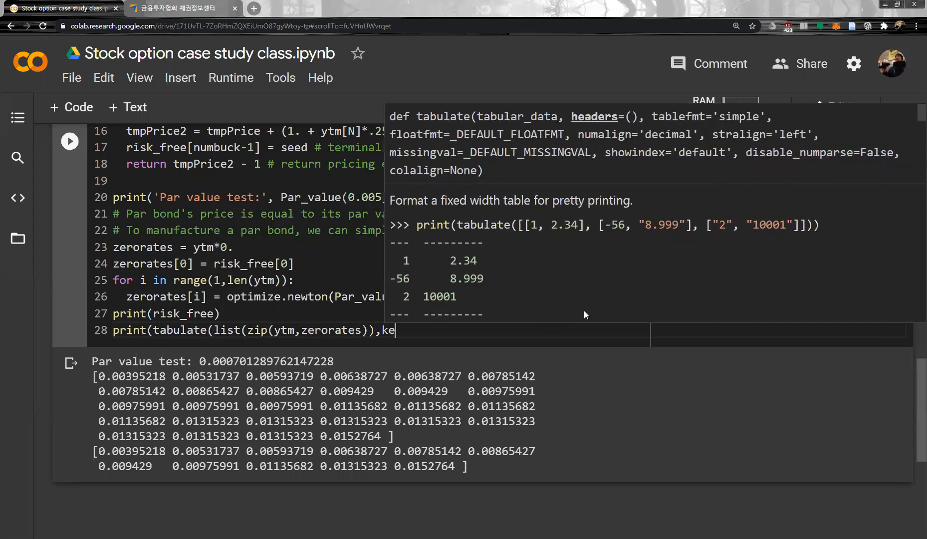
pyautogui.write('y')
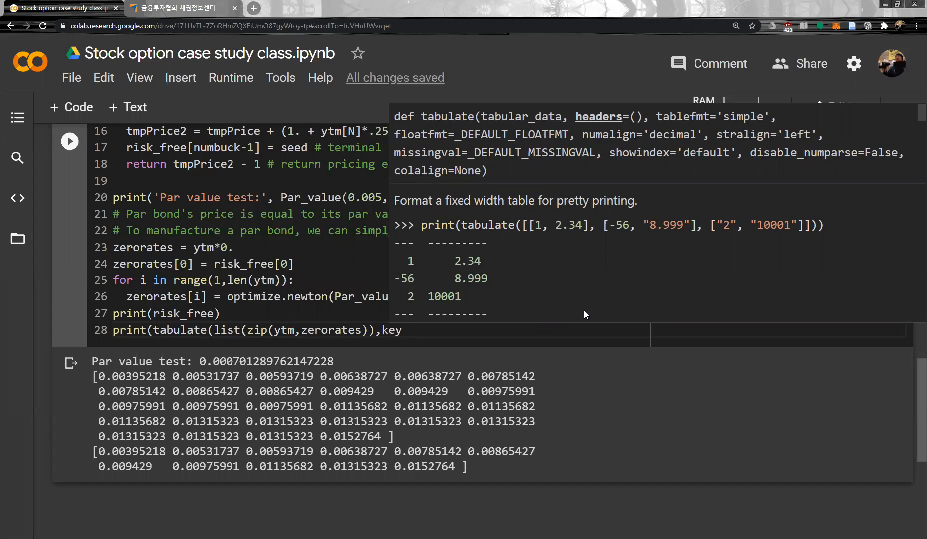
pyautogui.press('Backspace')
pyautogui.write('head')
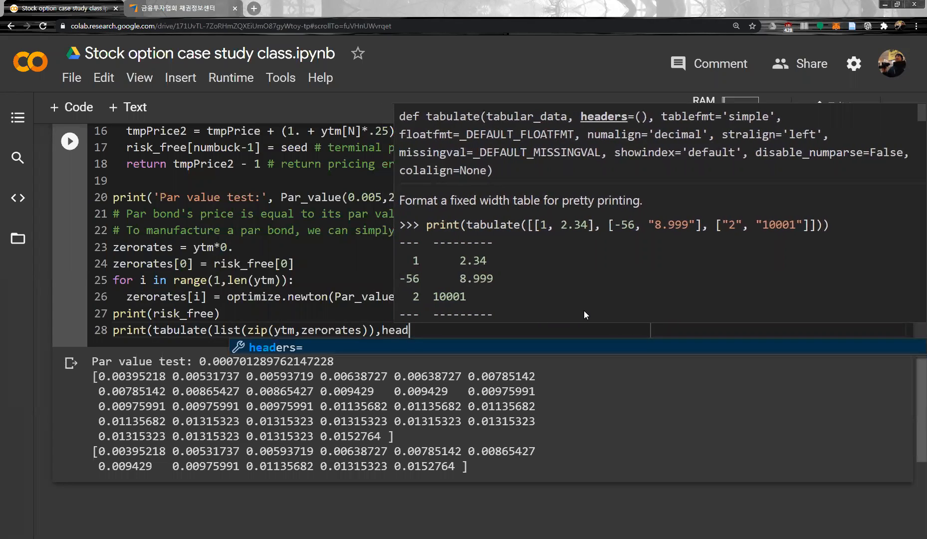
pyautogui.write("ers='k")
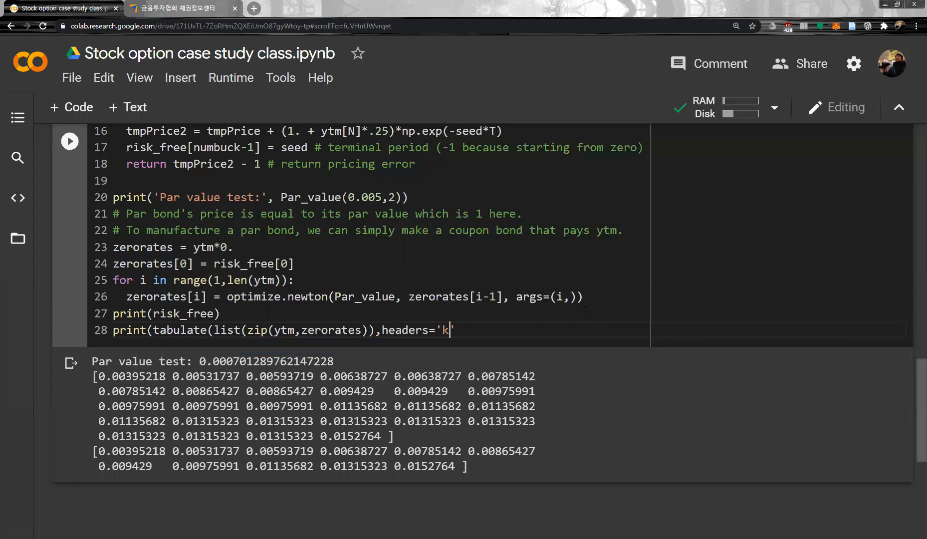
pyautogui.write('eys')
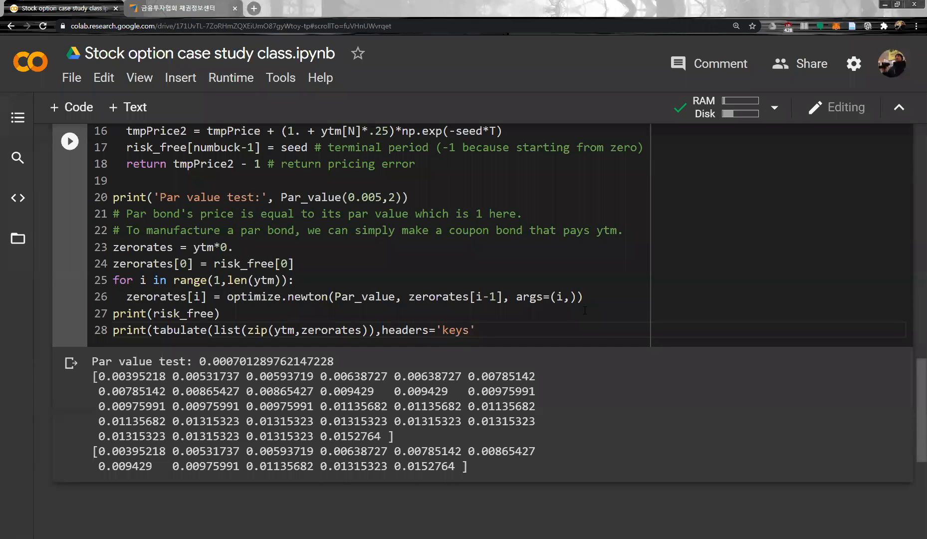
pyautogui.click(479, 330)
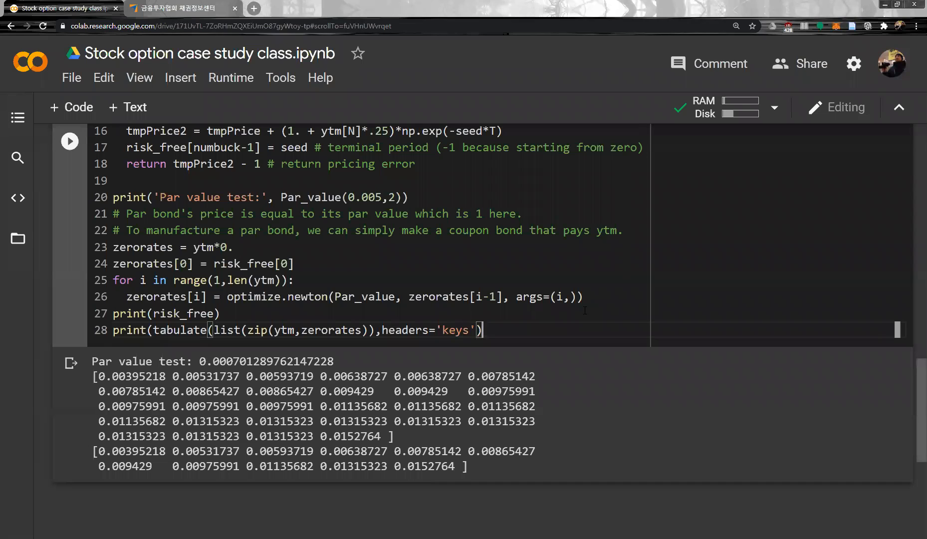
pyautogui.click(69, 140)
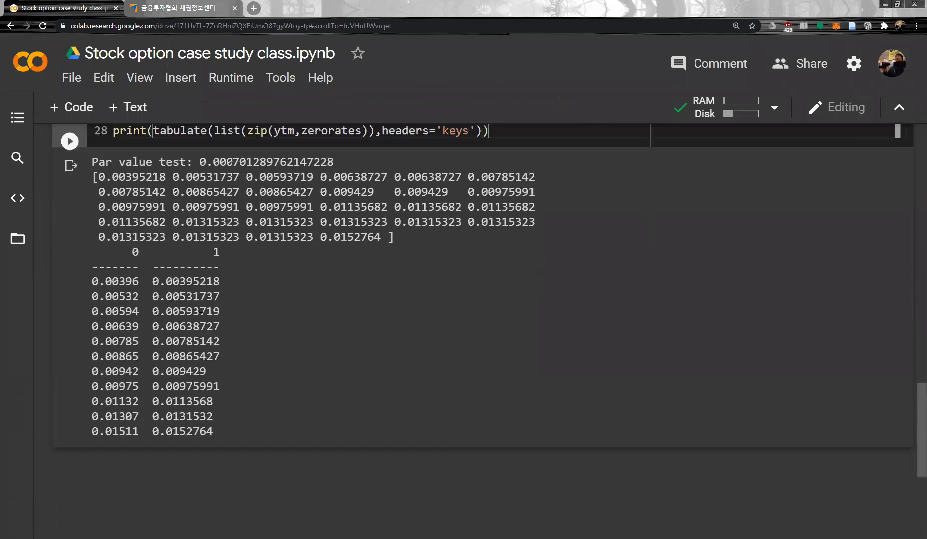
# Select the output table's header and first row, then dismiss the selection
pyautogui.moveTo(92, 251); pyautogui.dragTo(219, 266)
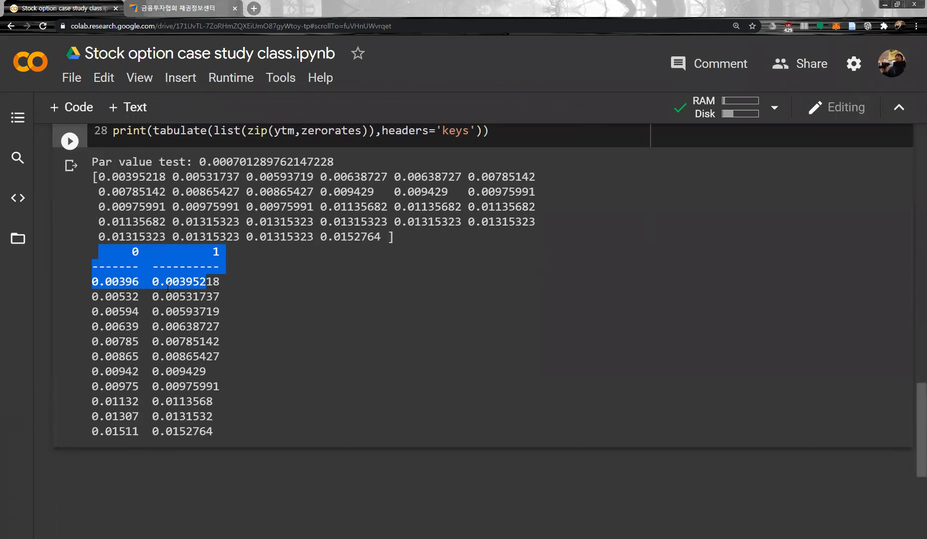
pyautogui.click(155, 356)
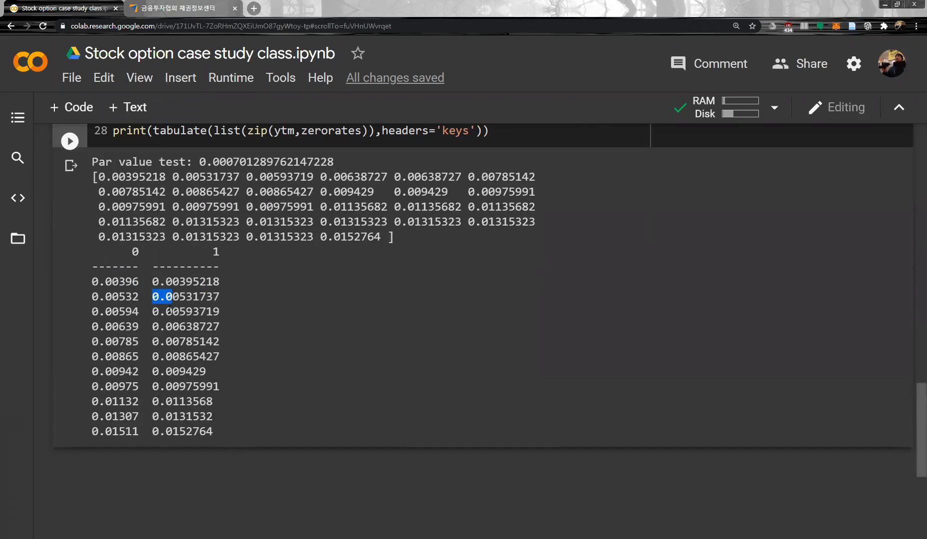
pyautogui.click(154, 326)
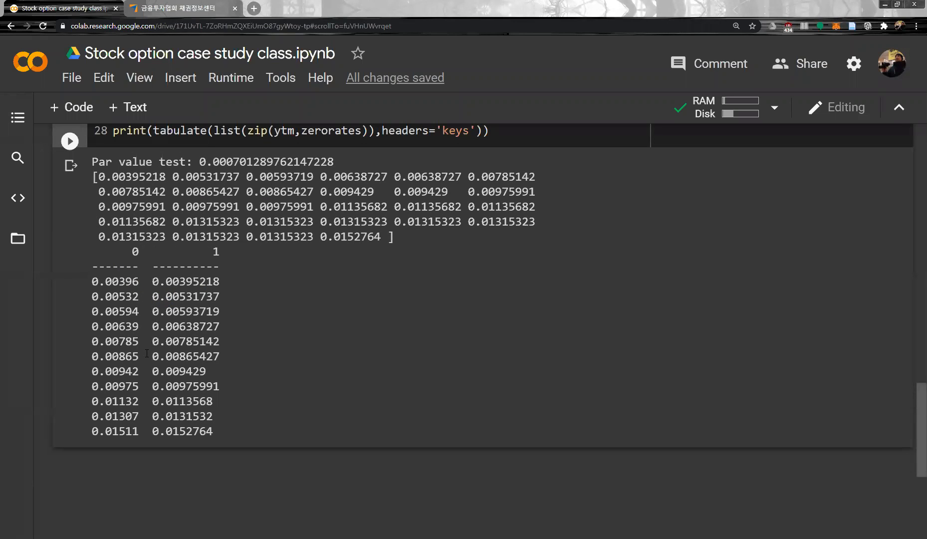
pyautogui.moveTo(146, 427)
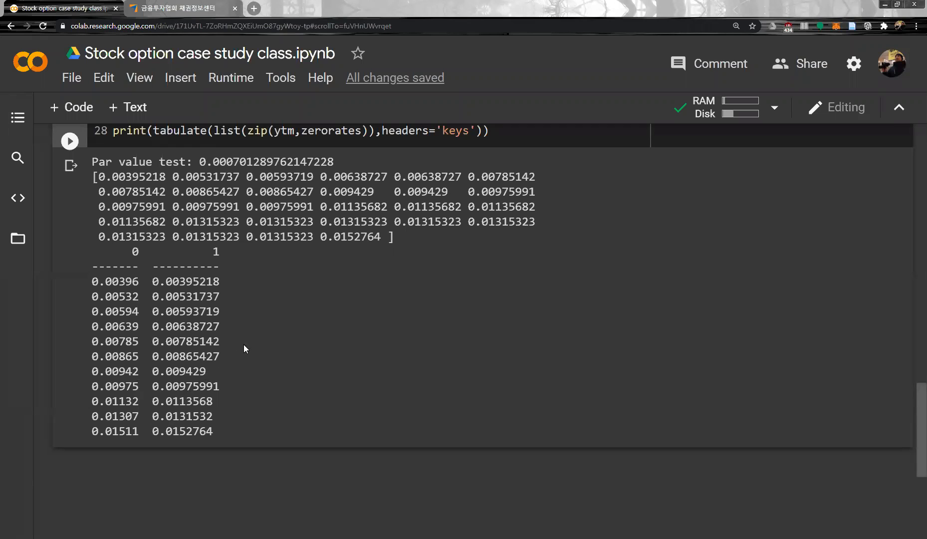
pyautogui.moveTo(261, 344)
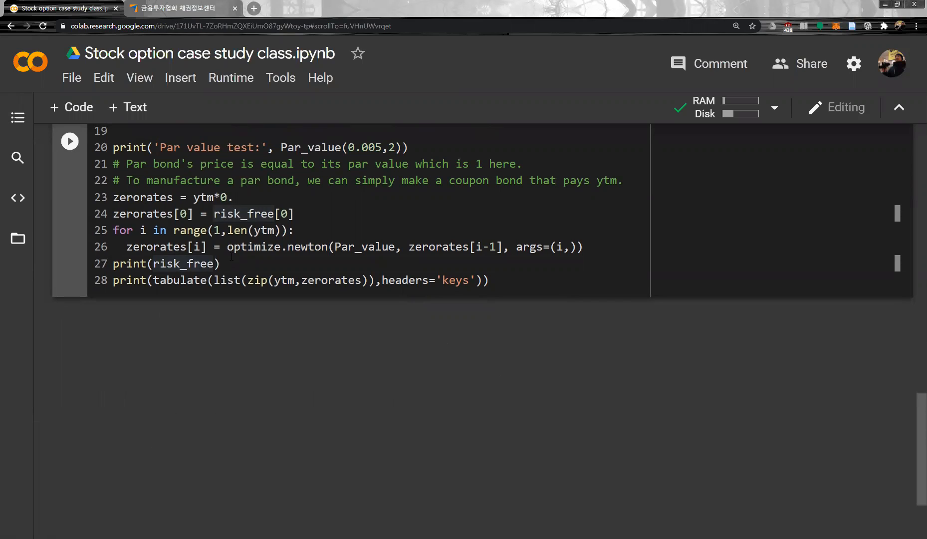
# Add a new cell commented '# Extend the yield curve to monthly yield curve' and rerun bootstrapping
pyautogui.click(443, 300)
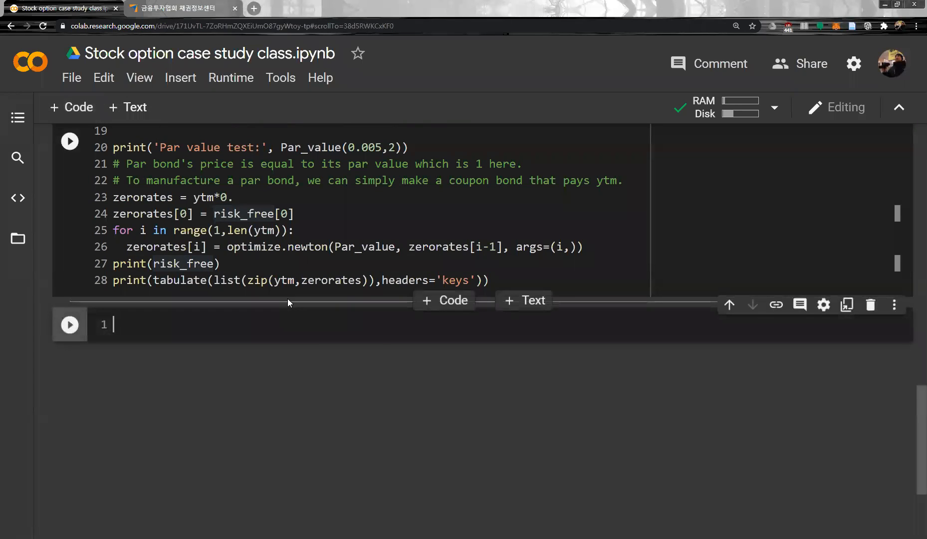
pyautogui.write('# Extend the quarterl')
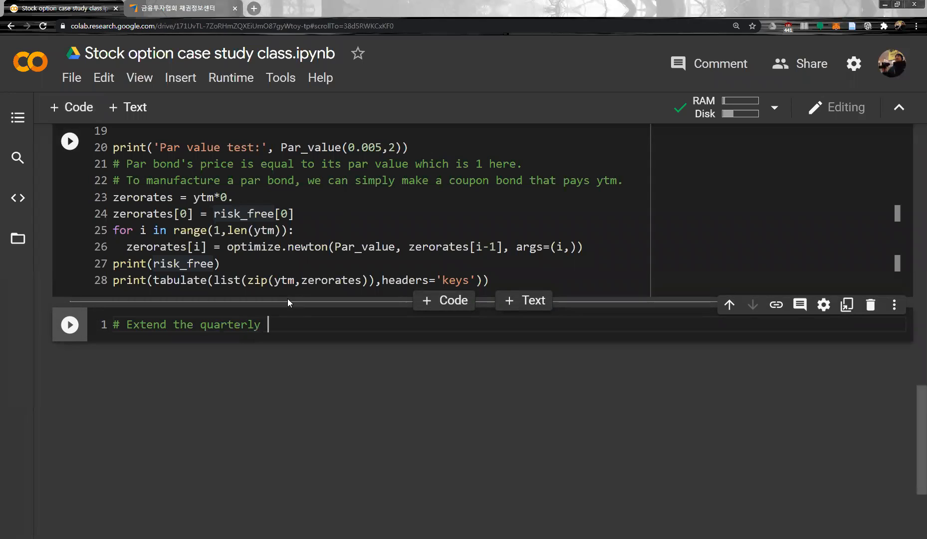
pyautogui.write('y')
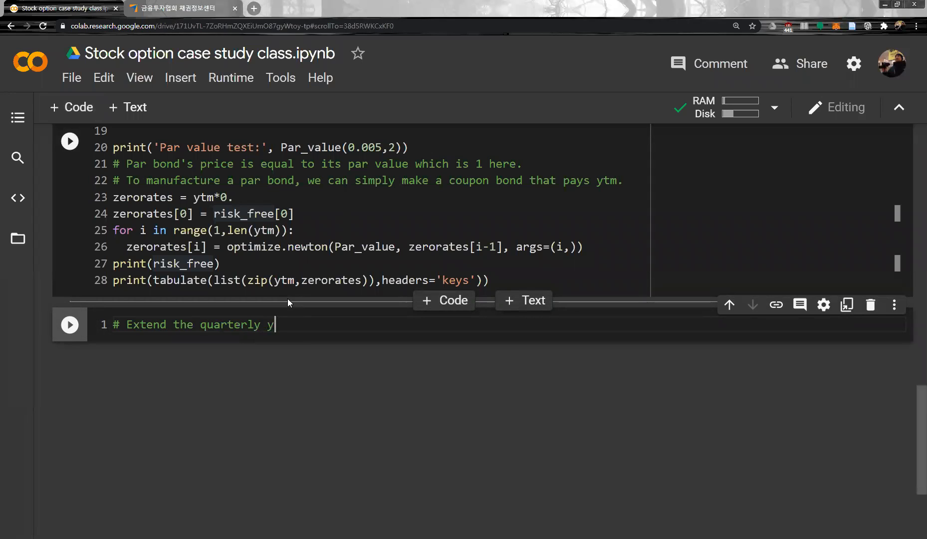
pyautogui.write('ield curve to')
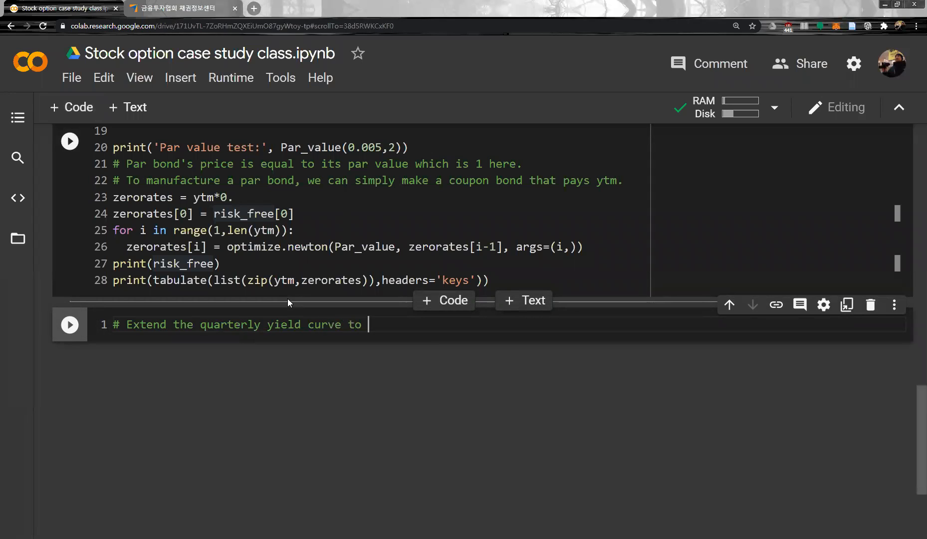
pyautogui.write('monthly')
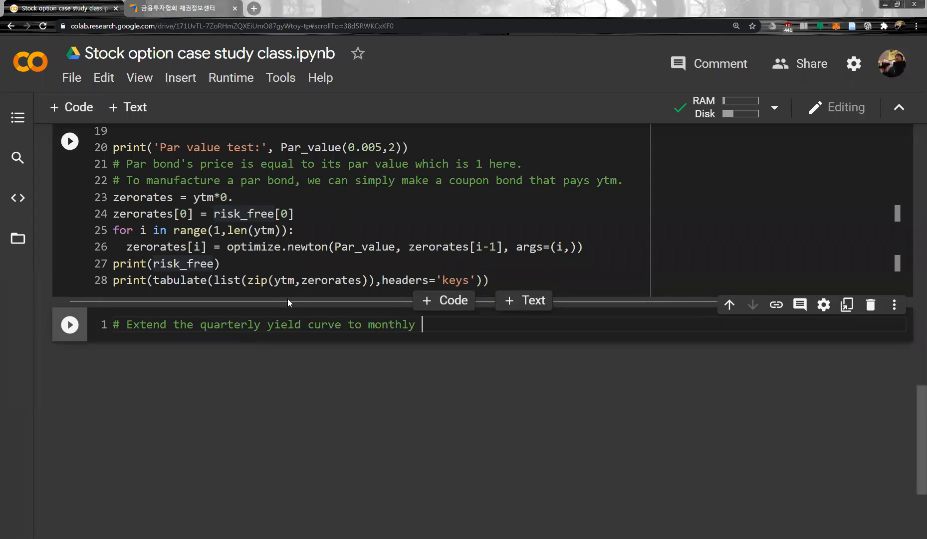
pyautogui.write('yield curv')
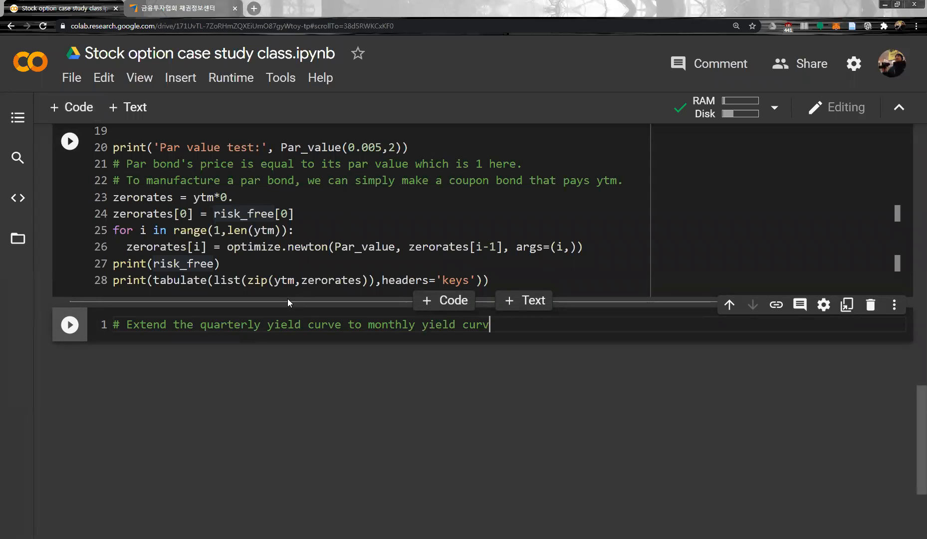
pyautogui.press('enter')
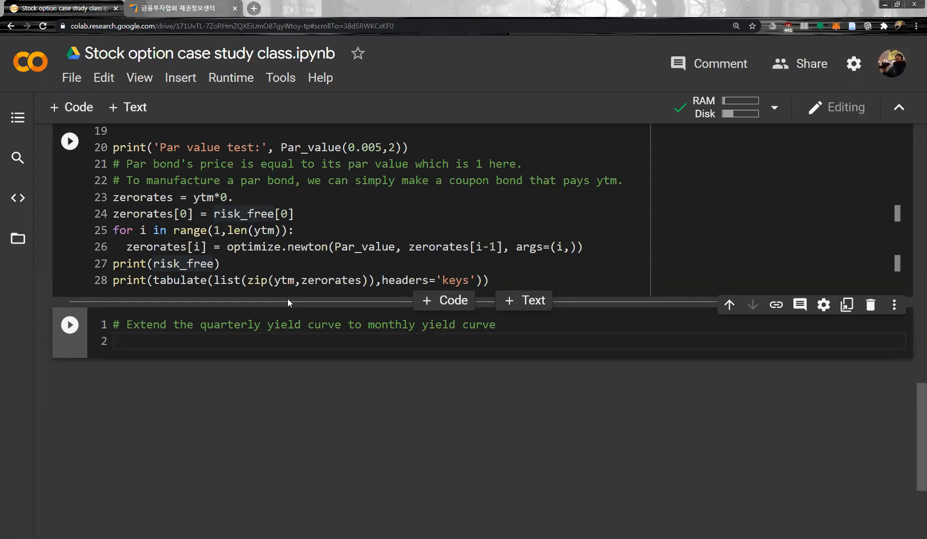
pyautogui.click(70, 140)
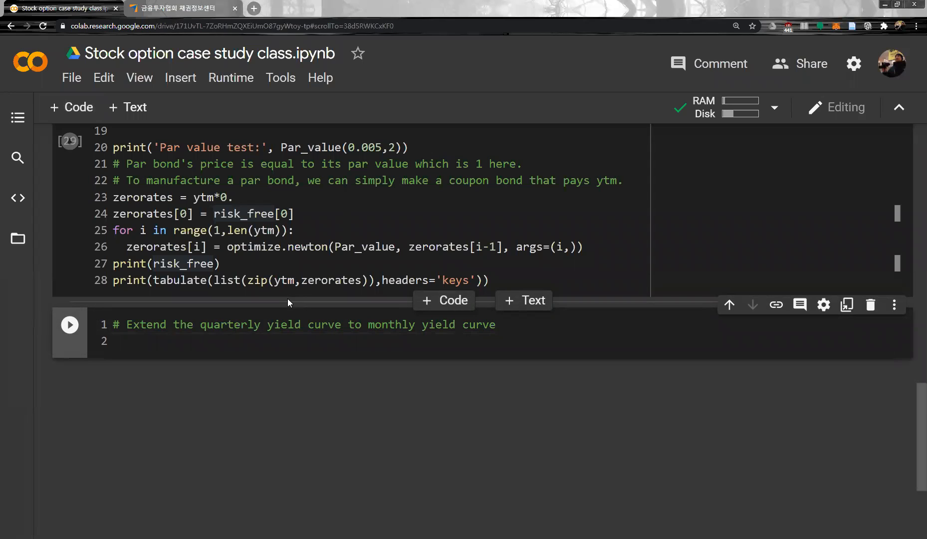
# Define x = np.array([(i+1)/4 for i in range(T*4)]) as the quarterly grid
pyautogui.write('x =')
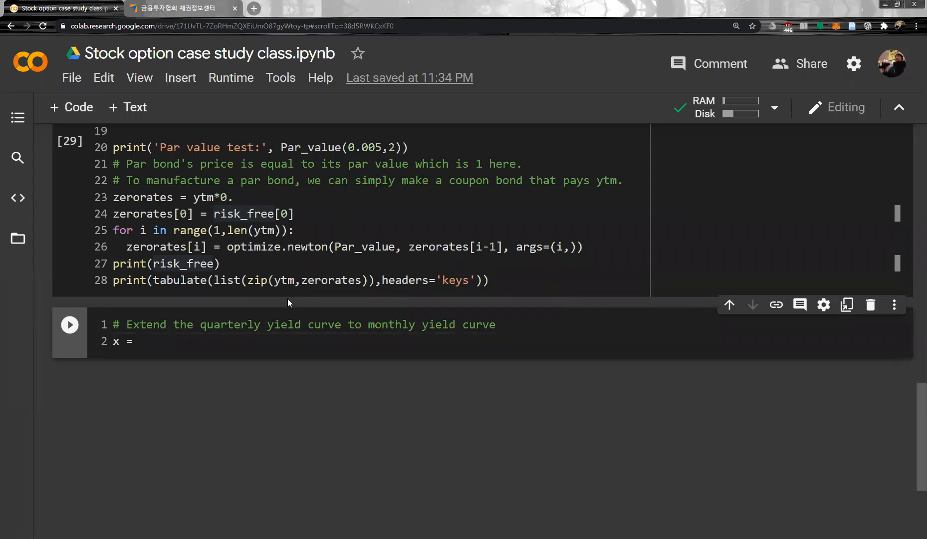
pyautogui.write('np.array(')
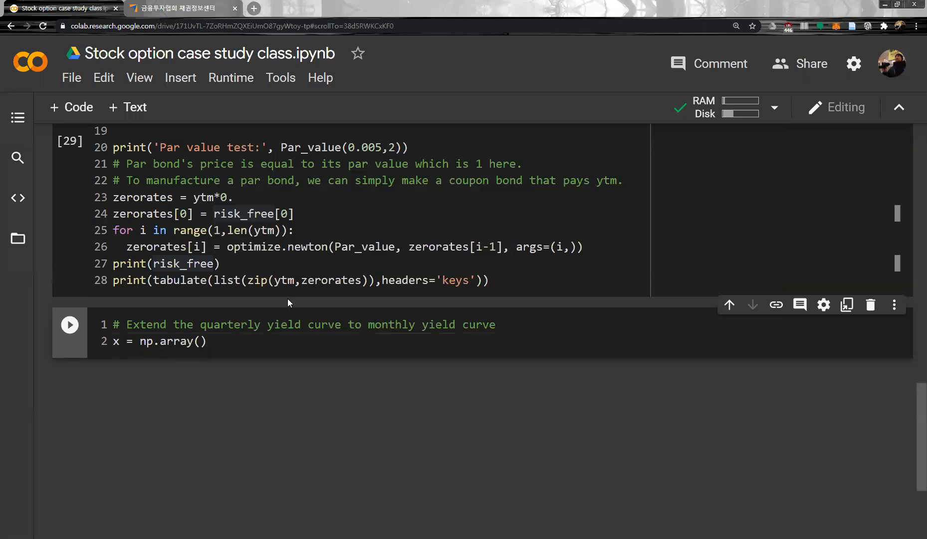
pyautogui.write('[[]')
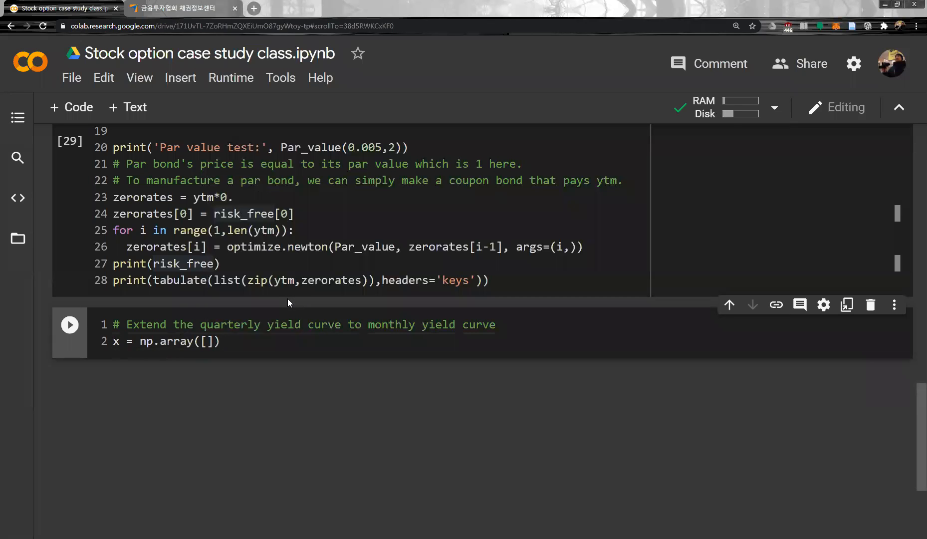
pyautogui.write('()')
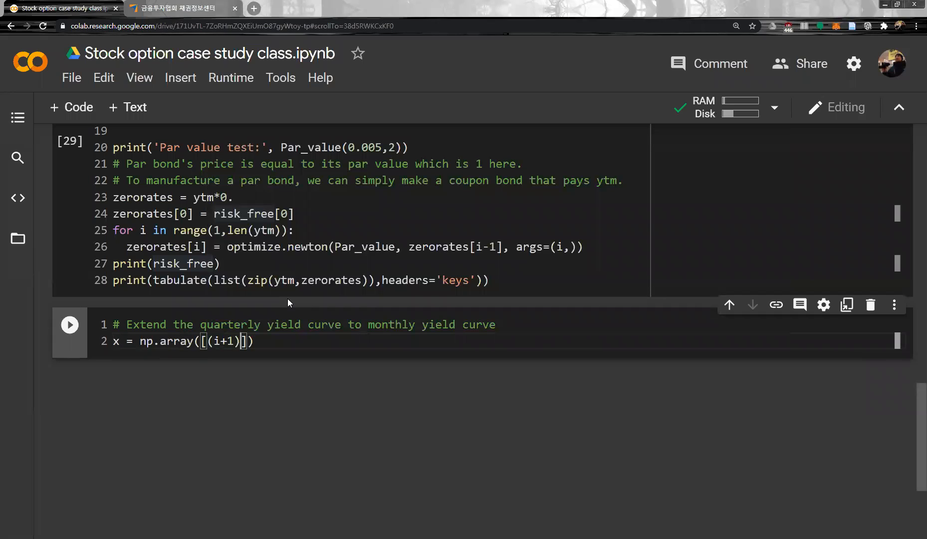
pyautogui.write('/4')
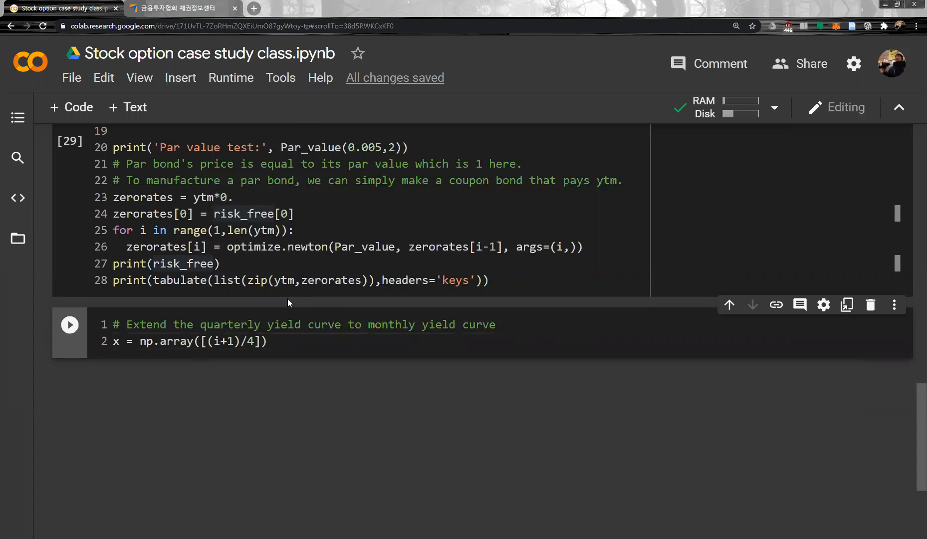
pyautogui.write('for')
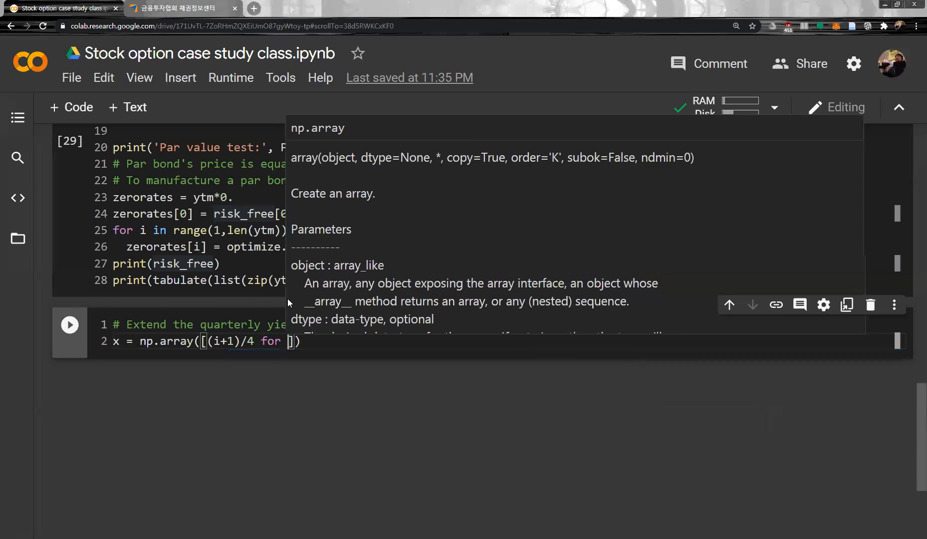
pyautogui.write('i in')
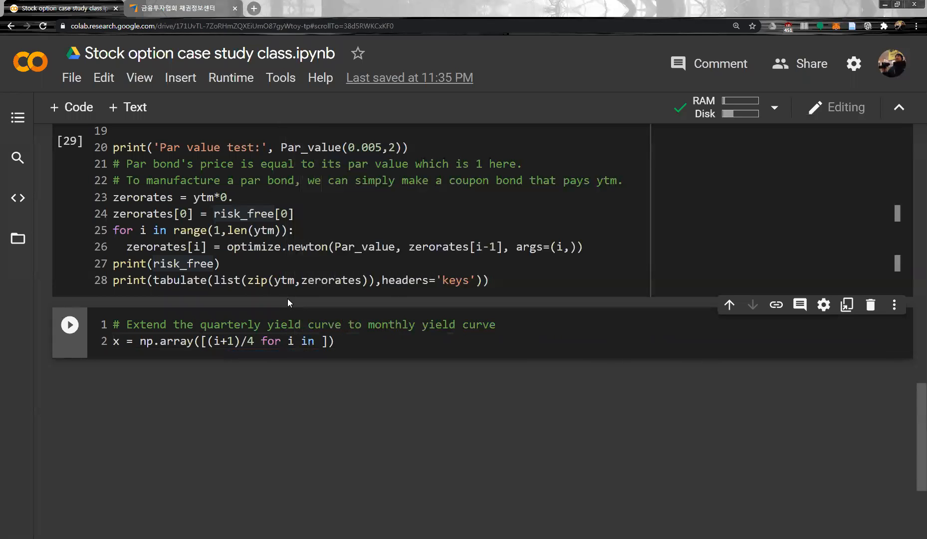
pyautogui.write('range(T')
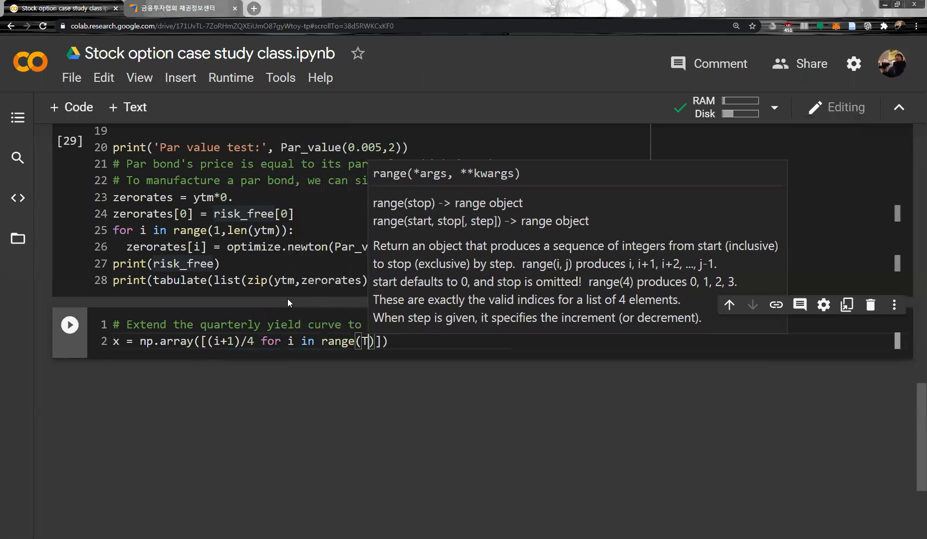
pyautogui.write('*4')
pyautogui.write('x1')
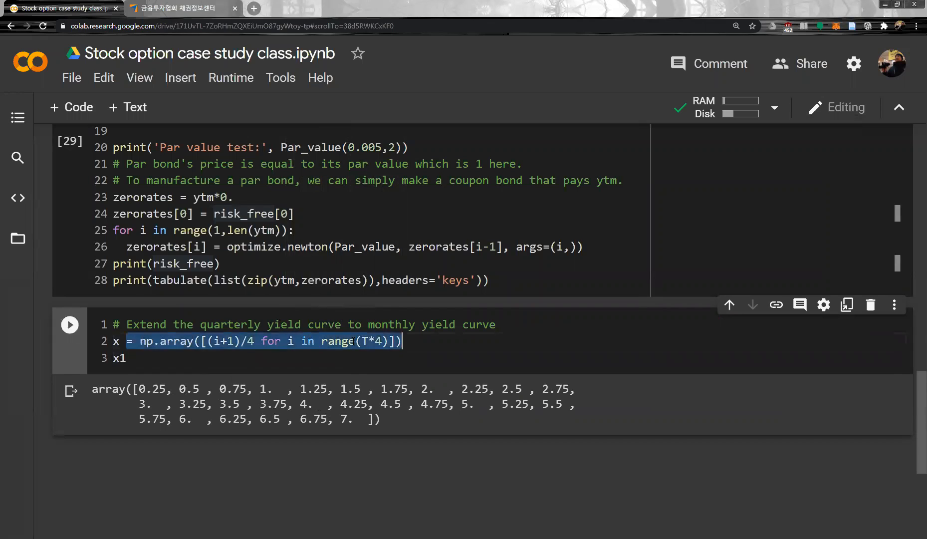
# Define x1 = np.array([(i+1)/12 for i in range(T*12)]) and run the cell to display it
pyautogui.write('= np.array([(i+1)/4 for i in range(T*4)])')
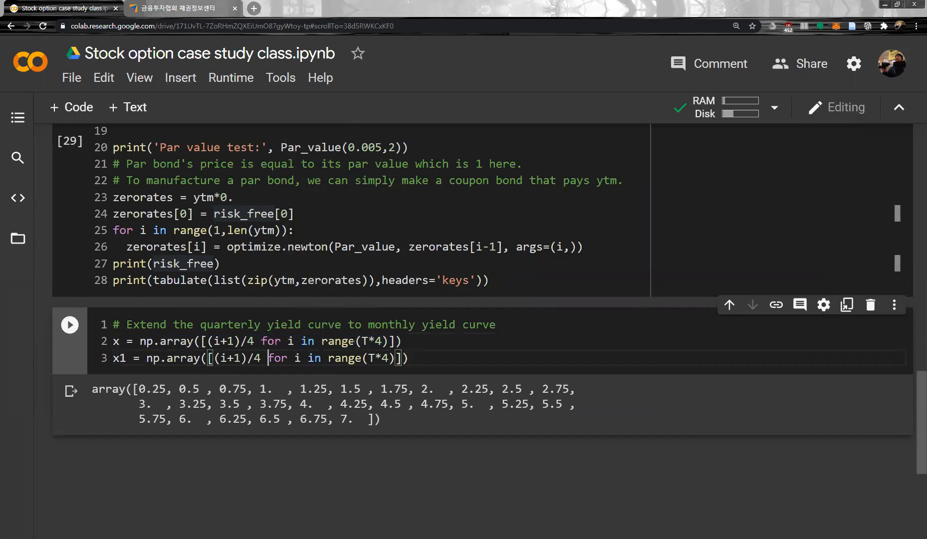
pyautogui.write('12')
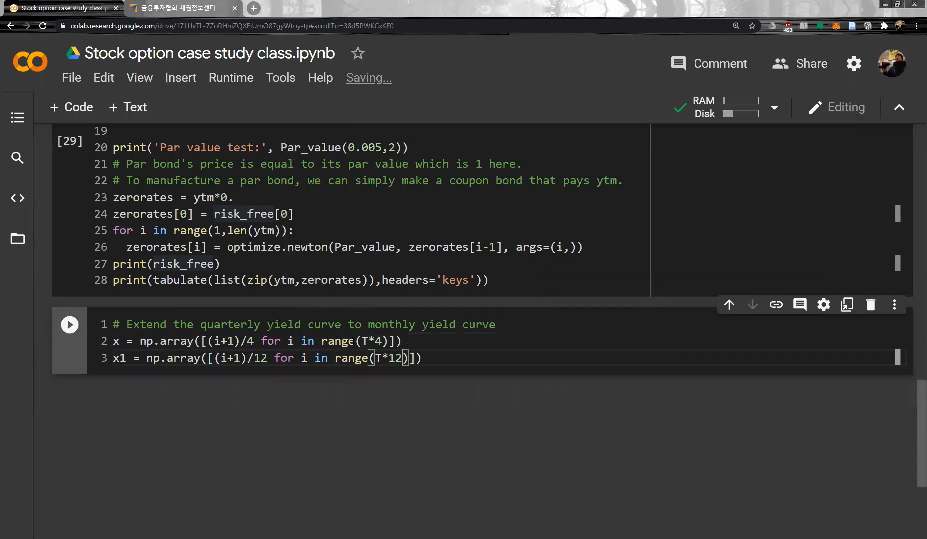
pyautogui.write('x1')
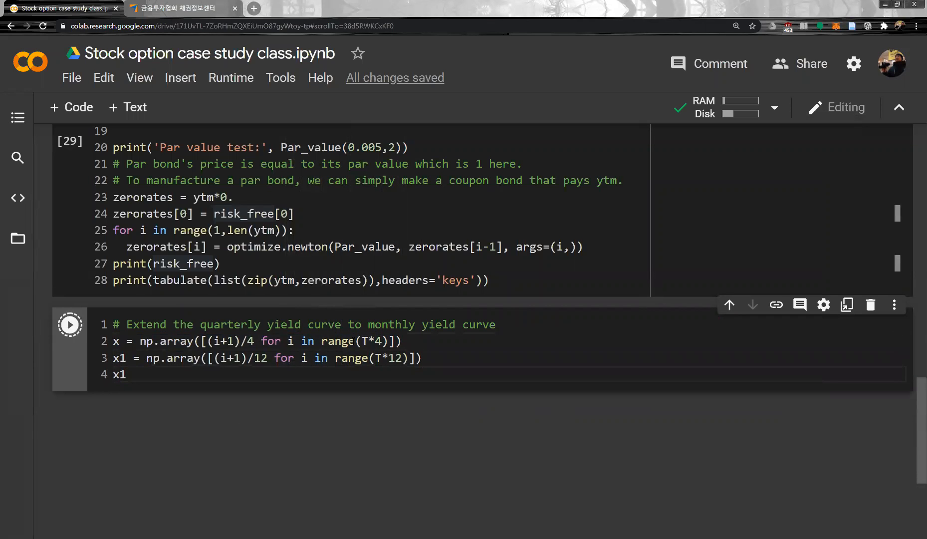
pyautogui.click(69, 323)
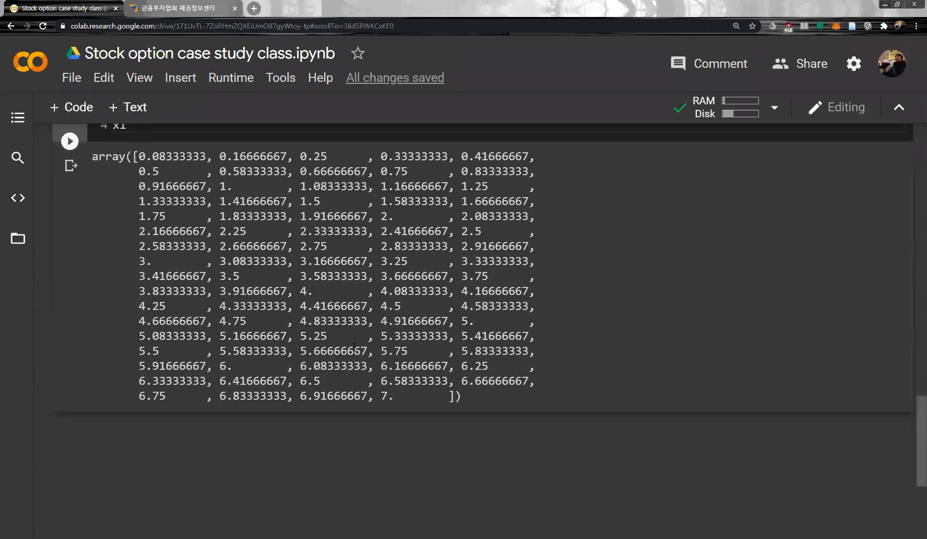
pyautogui.scroll(-3)
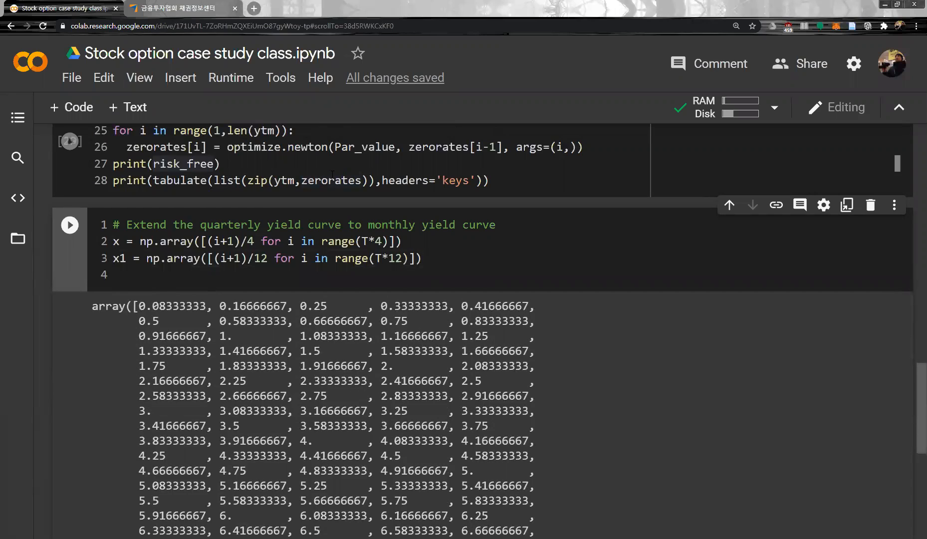
# Type month_zerorate = np.interp(x1, x, zerorates) on line 4 of the cell
pyautogui.write('month')
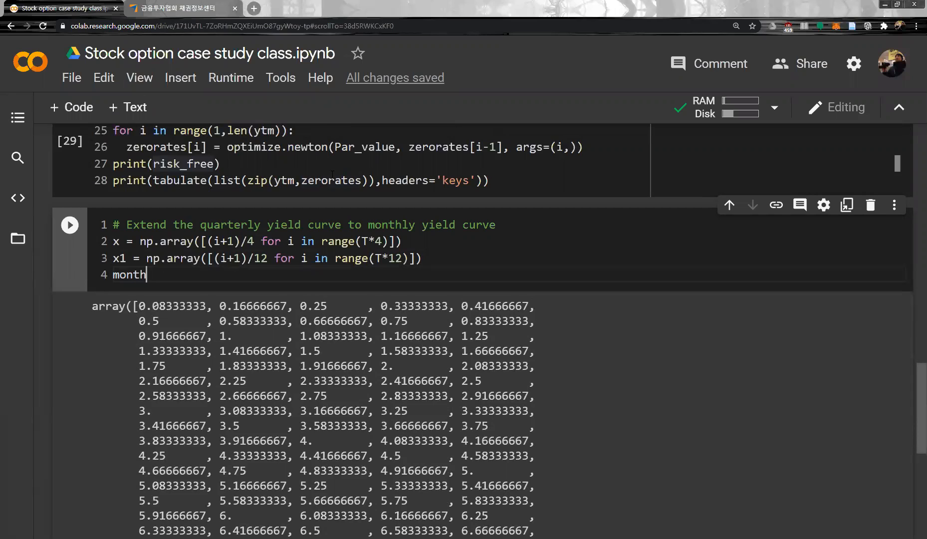
pyautogui.write('_zeror')
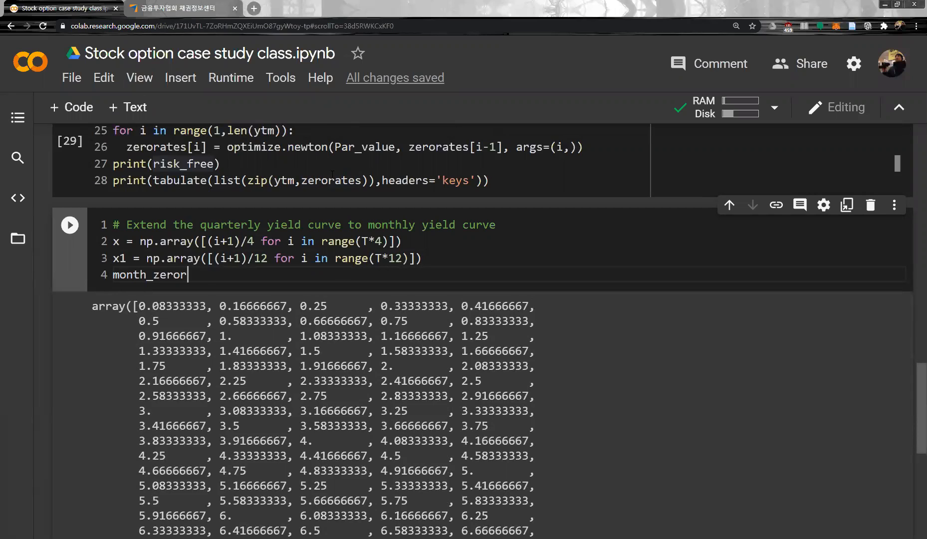
pyautogui.write('ate')
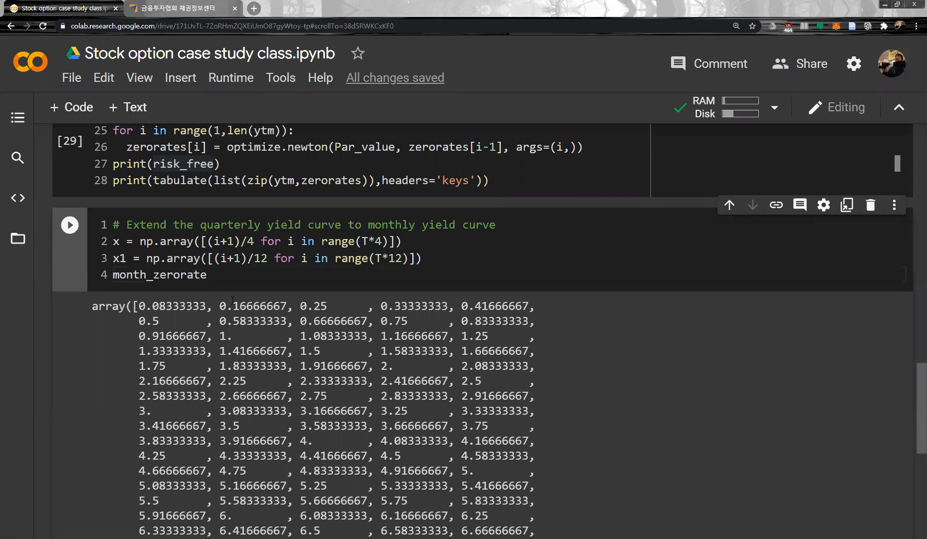
pyautogui.write('=')
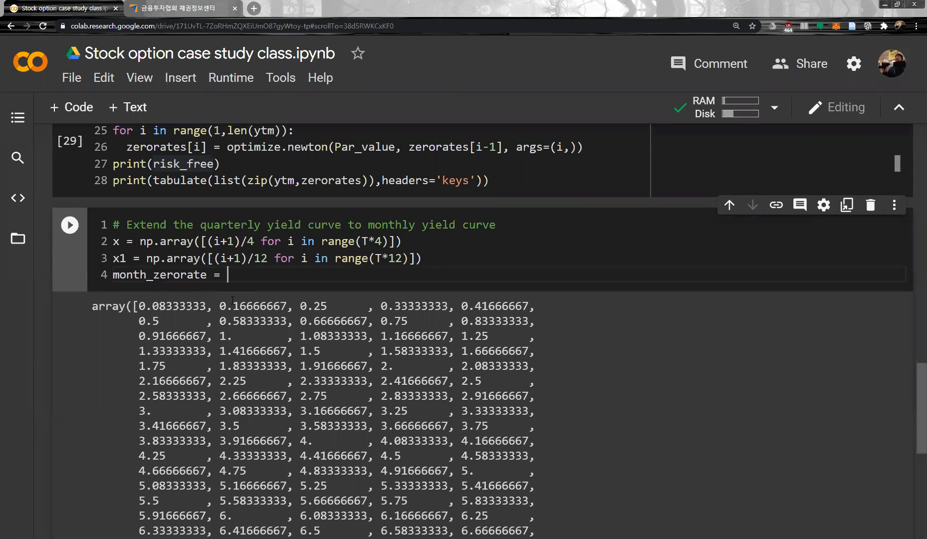
pyautogui.write('np.in')
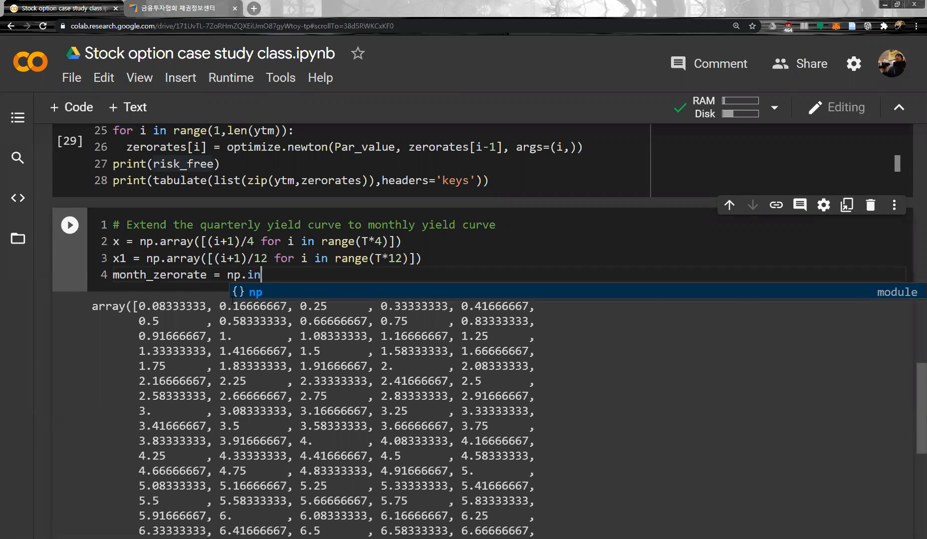
pyautogui.write('terp')
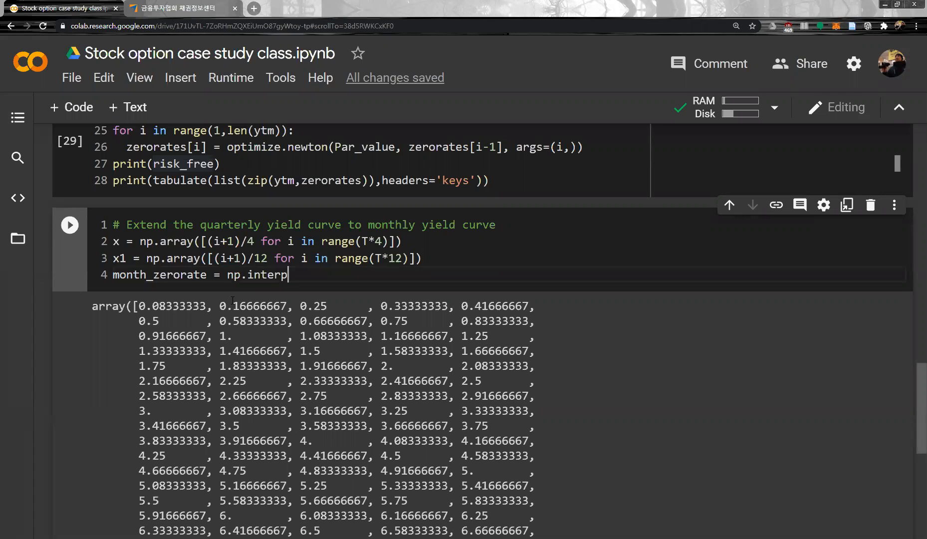
pyautogui.write('(x1')
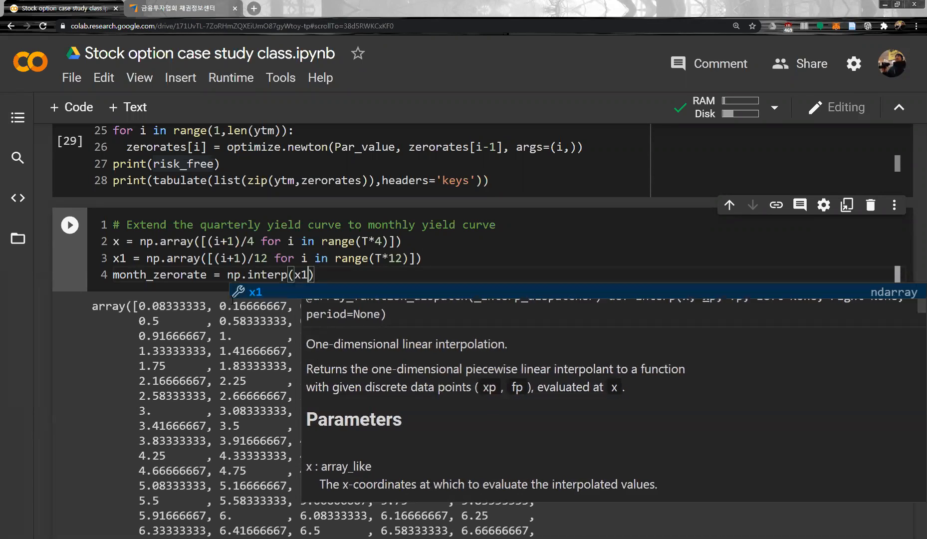
pyautogui.write(', x,')
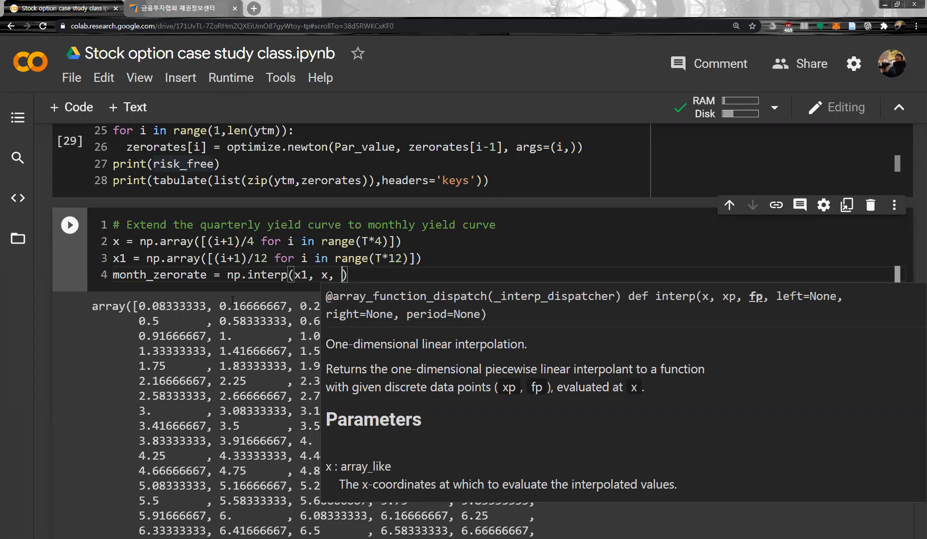
pyautogui.write('z')
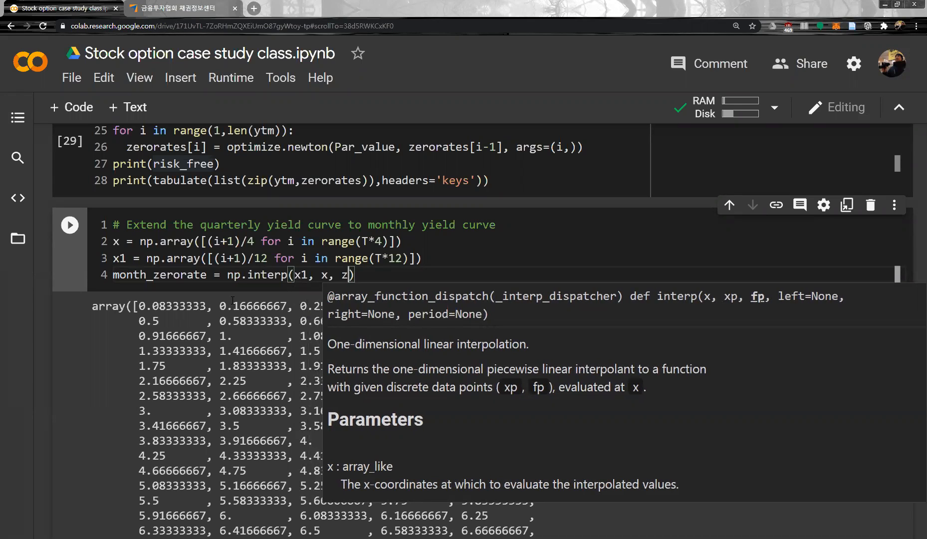
pyautogui.write('erorates')
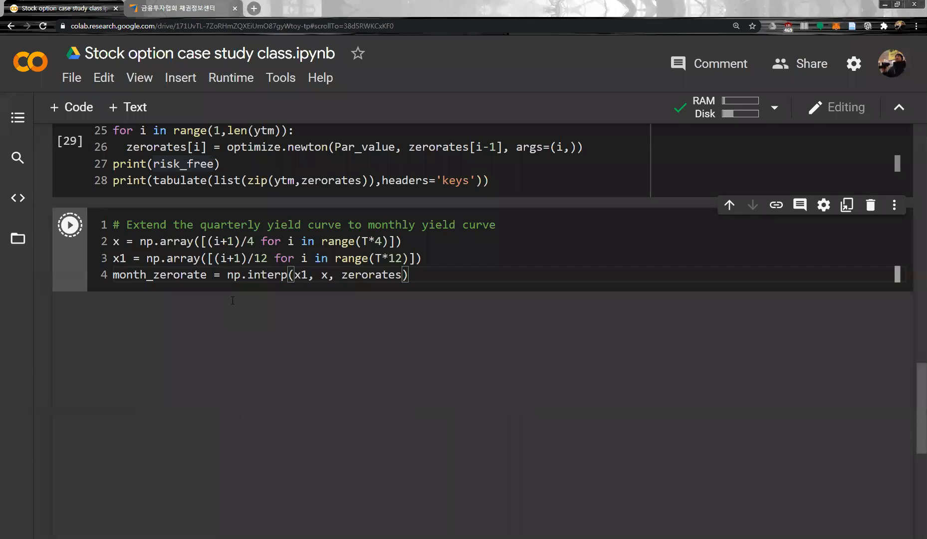
# Rerun the interpolation, swapping the interpolated values from zerorates to ytm, then risk_free
pyautogui.click(70, 224)
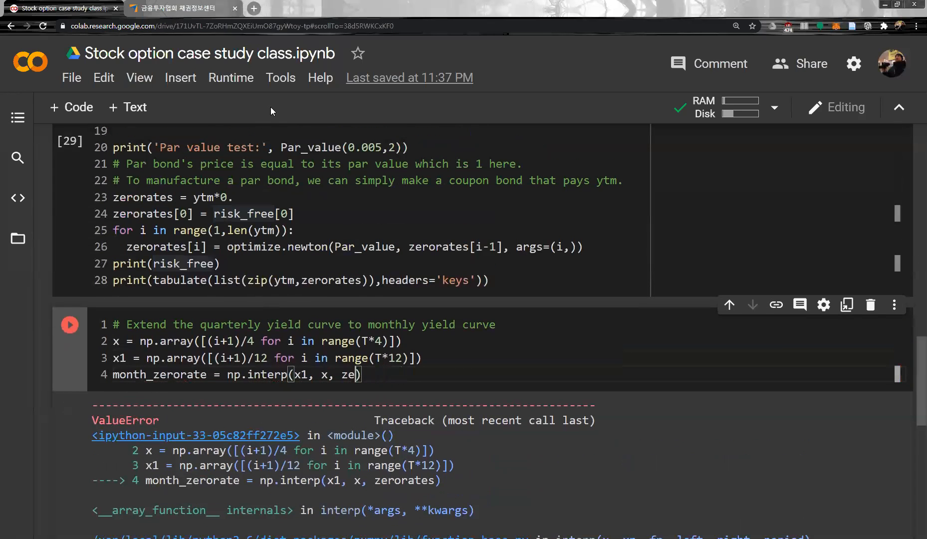
pyautogui.write('tm')
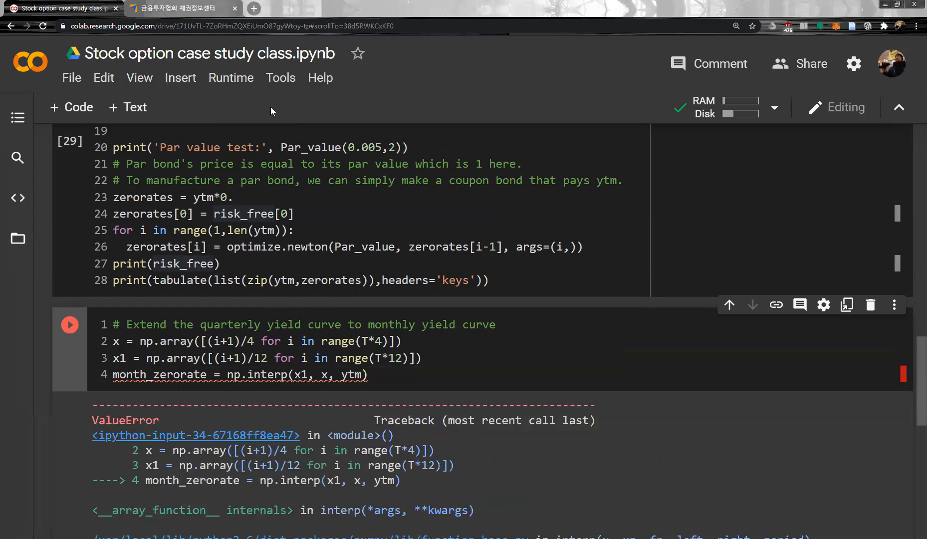
pyautogui.write('risk_free')
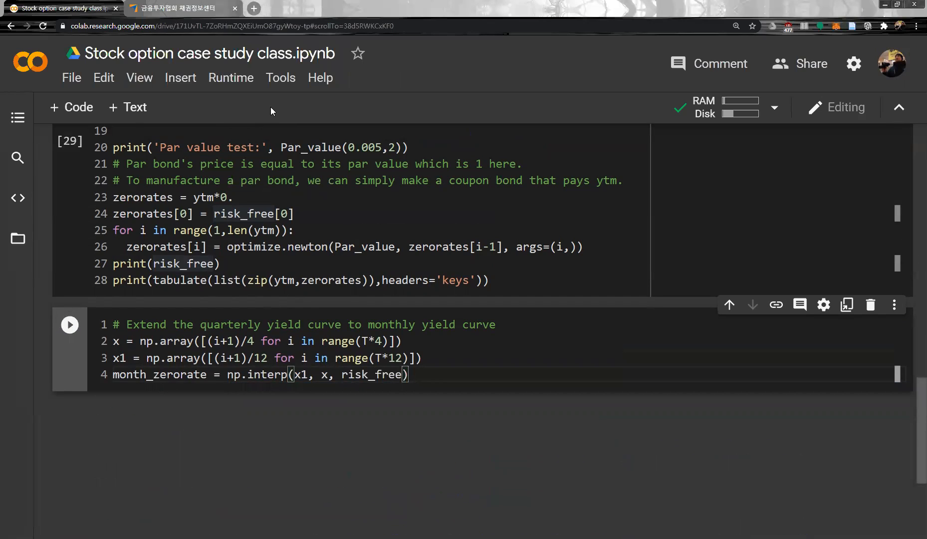
pyautogui.moveTo(271, 124)
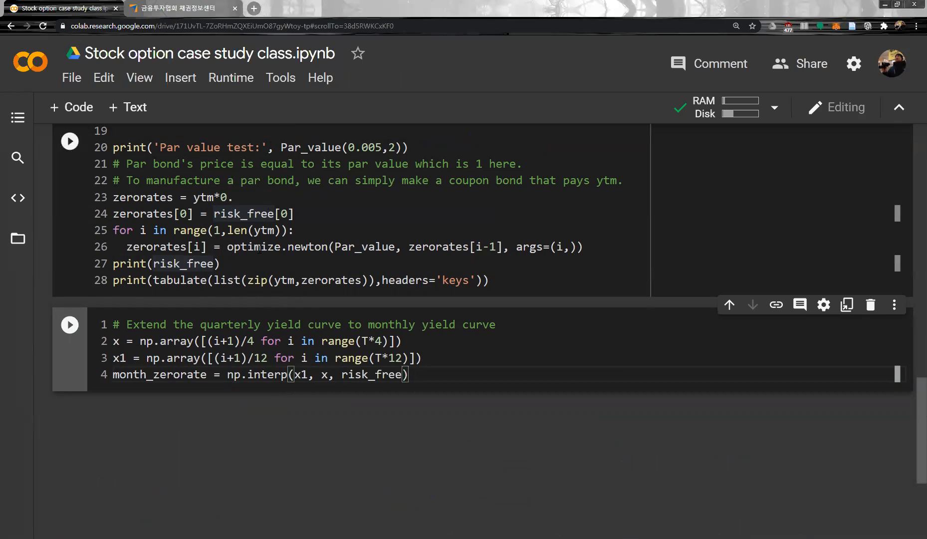
# Begin a fifth cell line typing month_zerorate to display the monthly zero-rate array
pyautogui.scroll(-3)
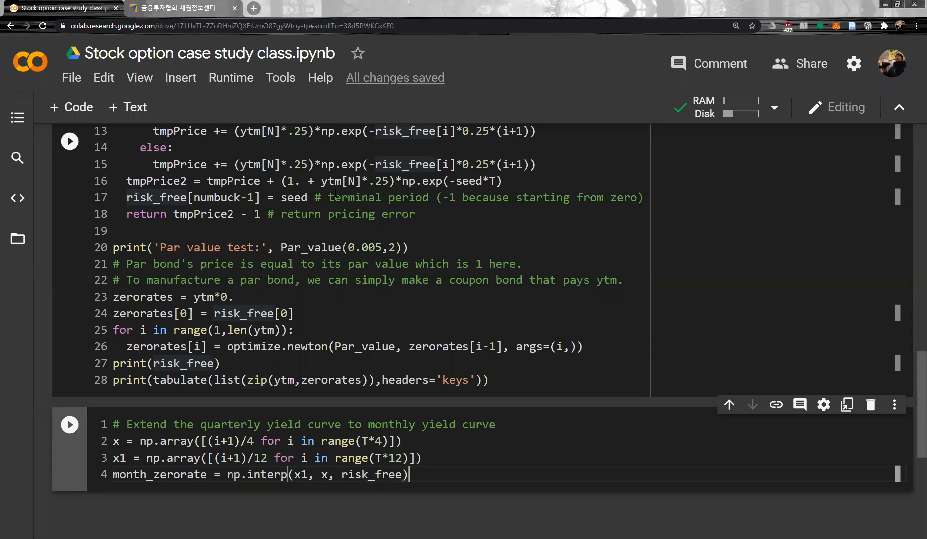
pyautogui.write('month')
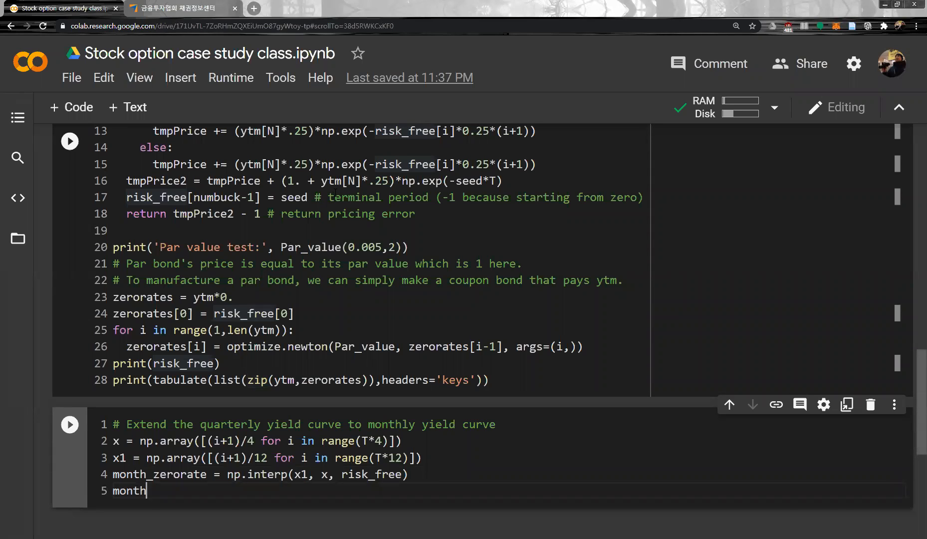
pyautogui.write('_zero')
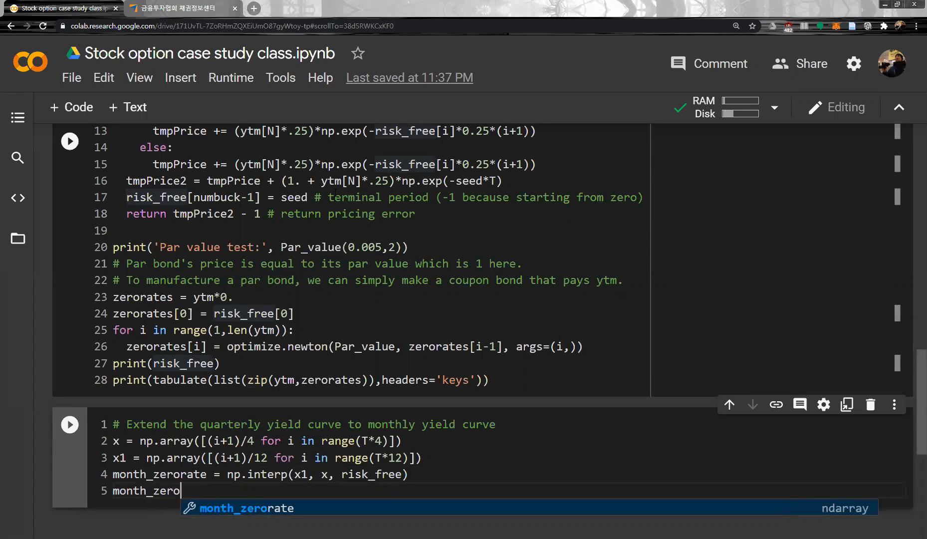